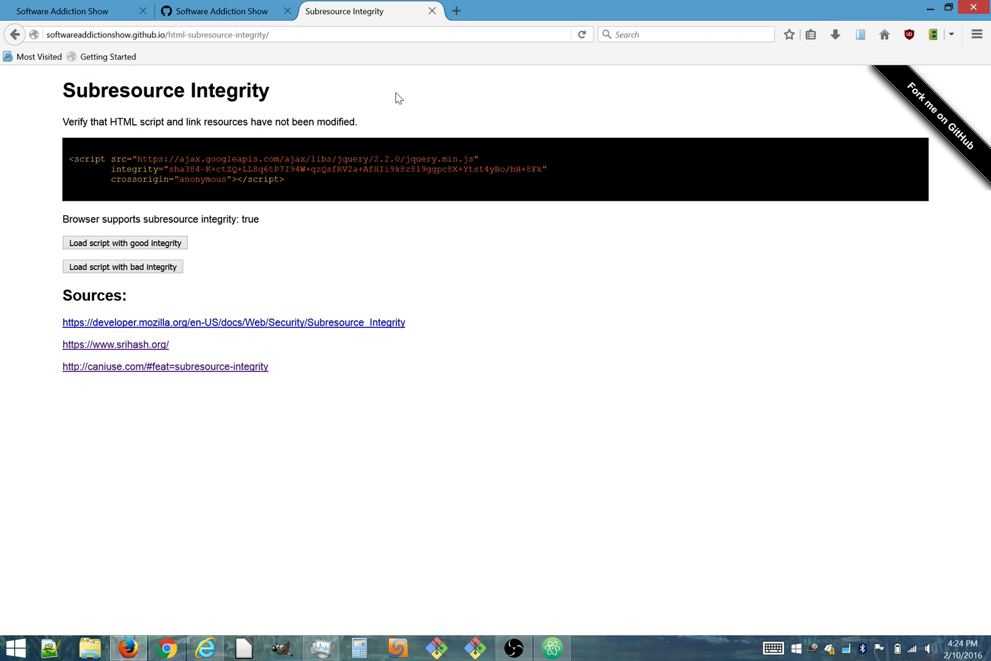
pyautogui.moveTo(333, 159)
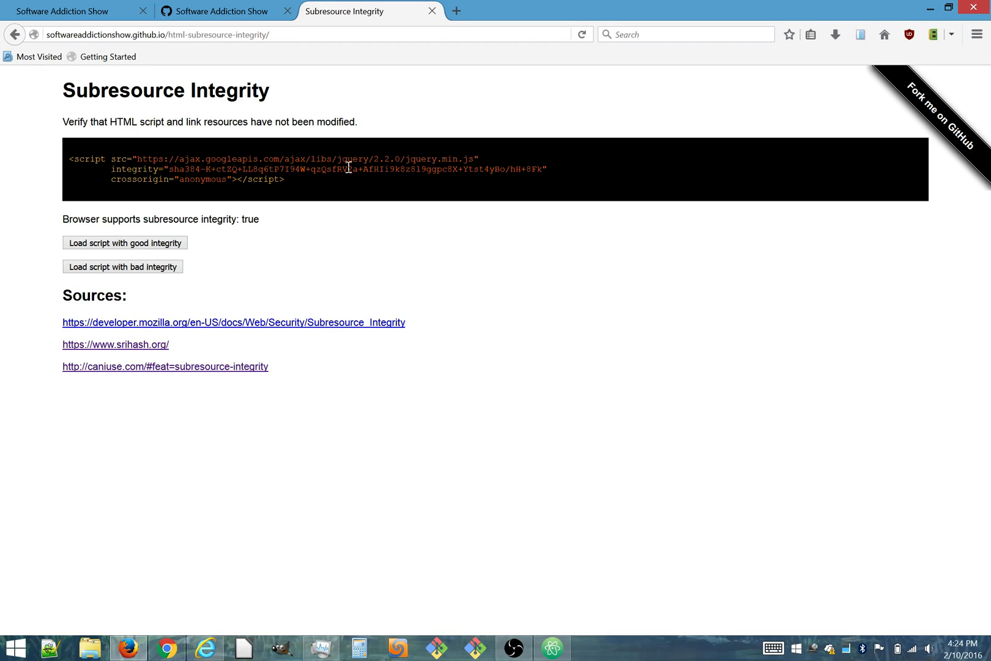
pyautogui.moveTo(237, 153)
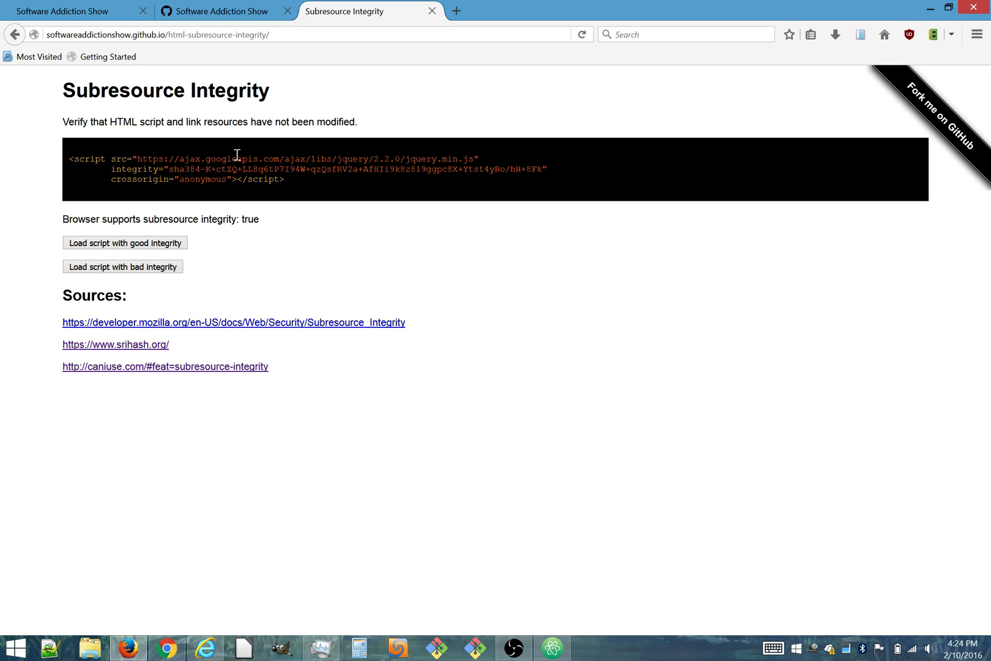
pyautogui.moveTo(436, 145)
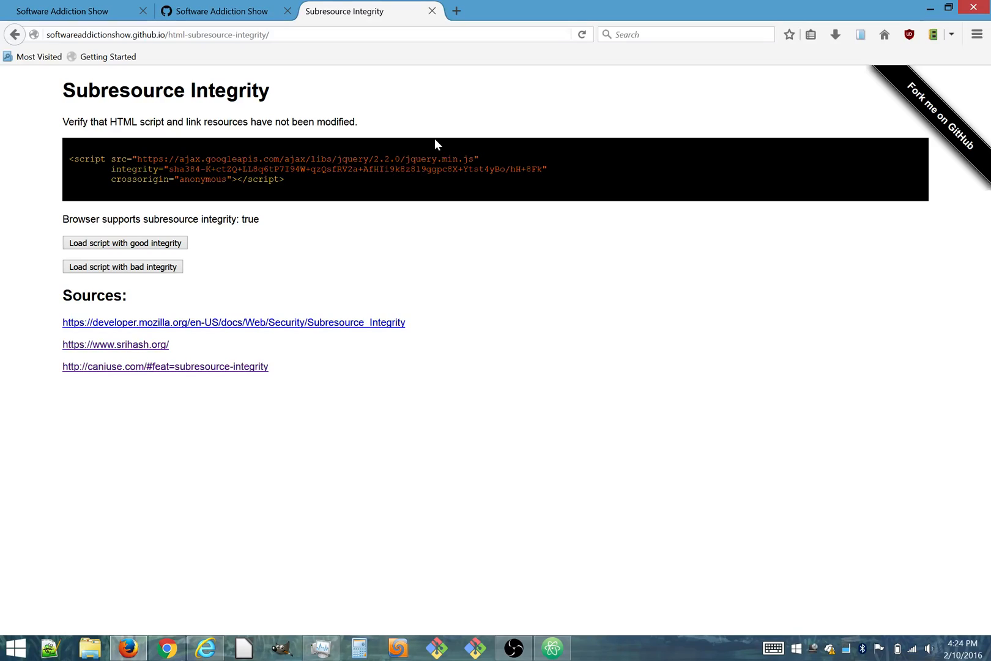
pyautogui.moveTo(276, 150)
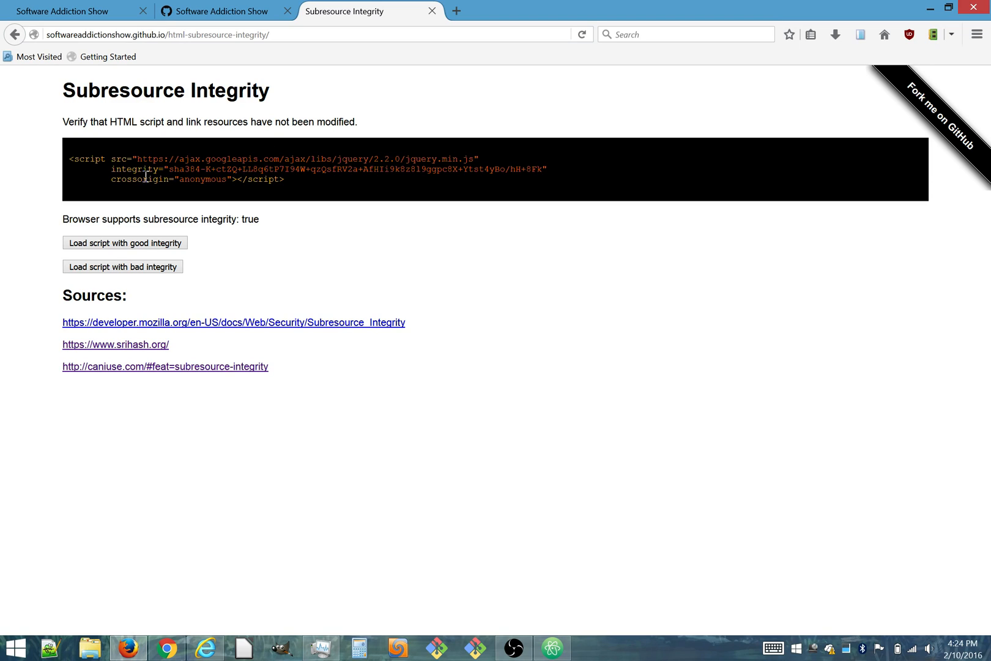
# - Select the jQuery src URL in the demo's example script tag to copy it
pyautogui.doubleClick(128, 169)
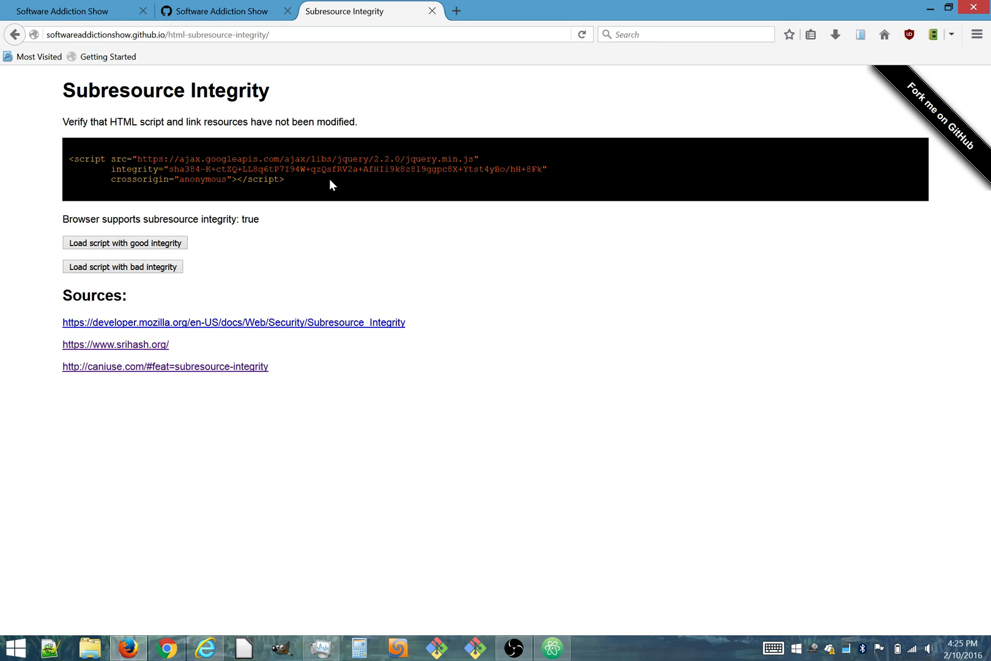
pyautogui.moveTo(160, 352)
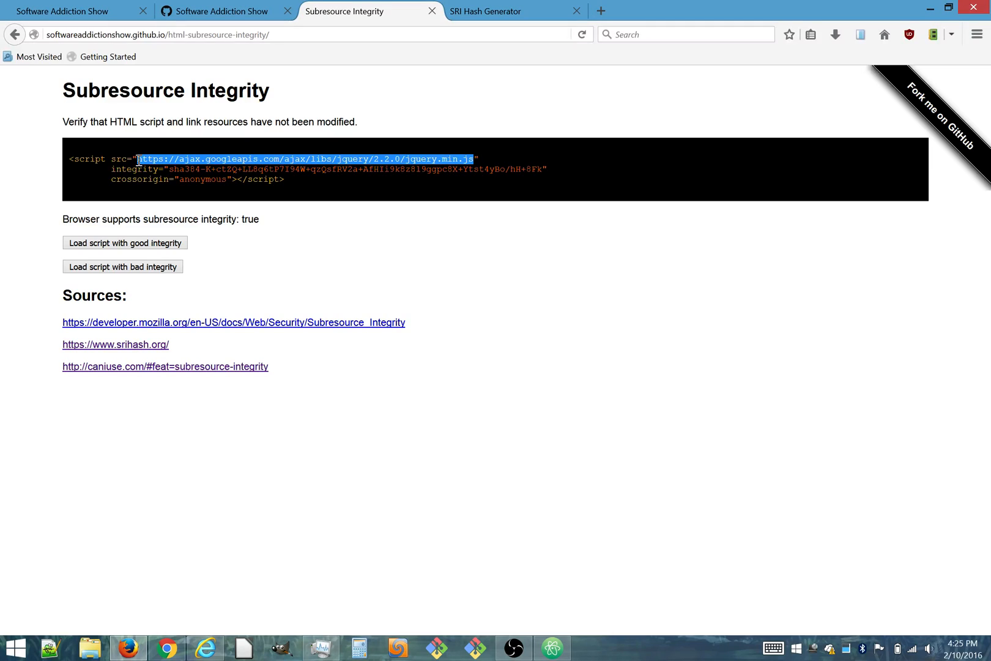
# - Hash the jQuery 2.2.0 Google CDN URL to get a sha384 integrity script tag, then review the openssl command notes
pyautogui.click(489, 11)
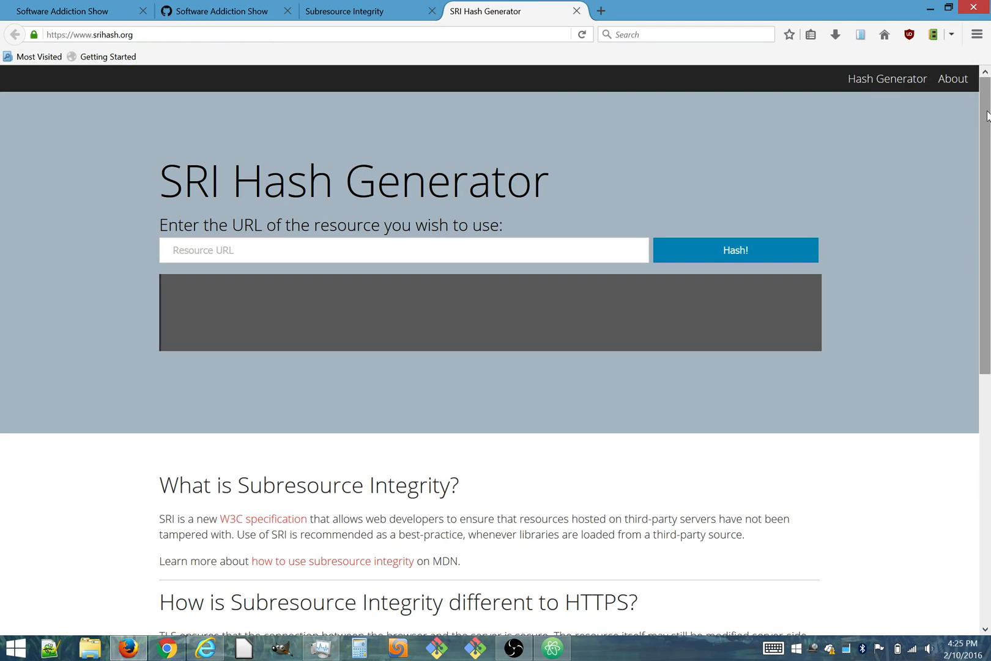
pyautogui.write('https://ajax.googleapis.com/ajax/libs/jquery/2.2.0/jquery.min.js')
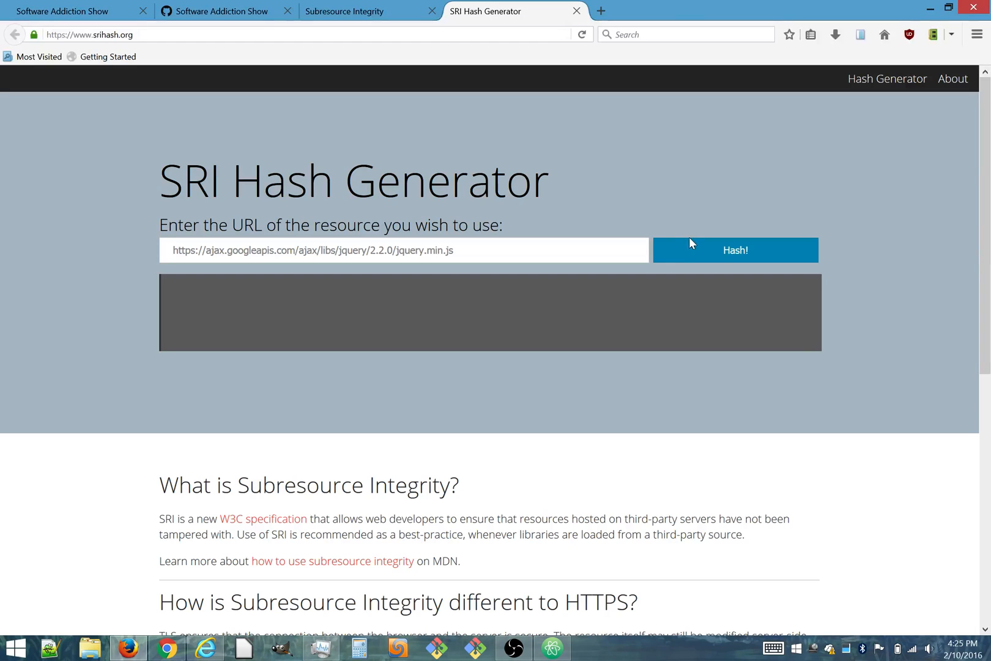
pyautogui.click(735, 250)
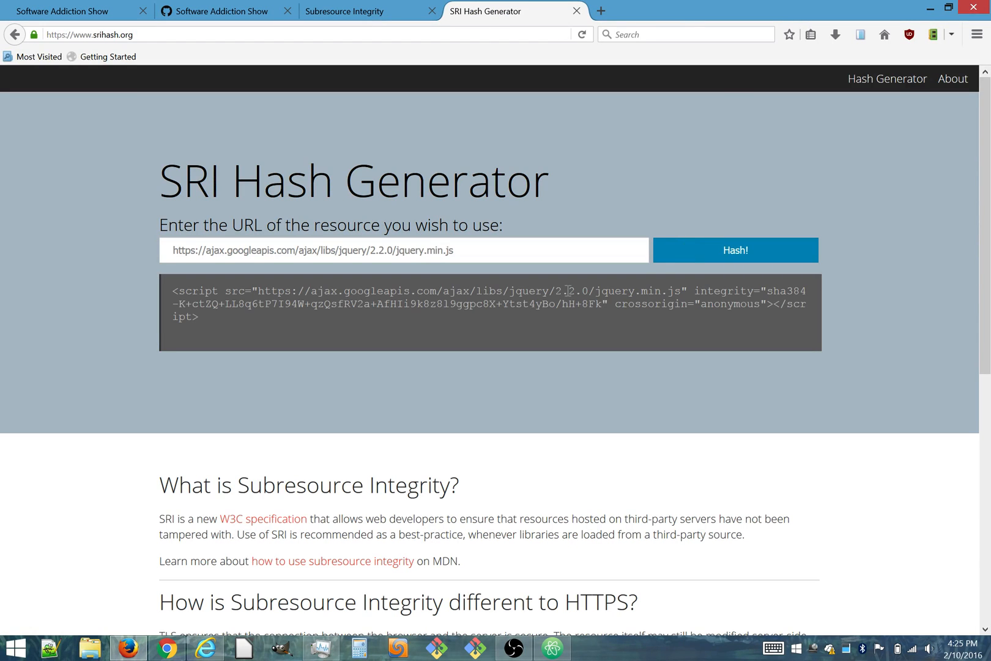
pyautogui.moveTo(454, 320)
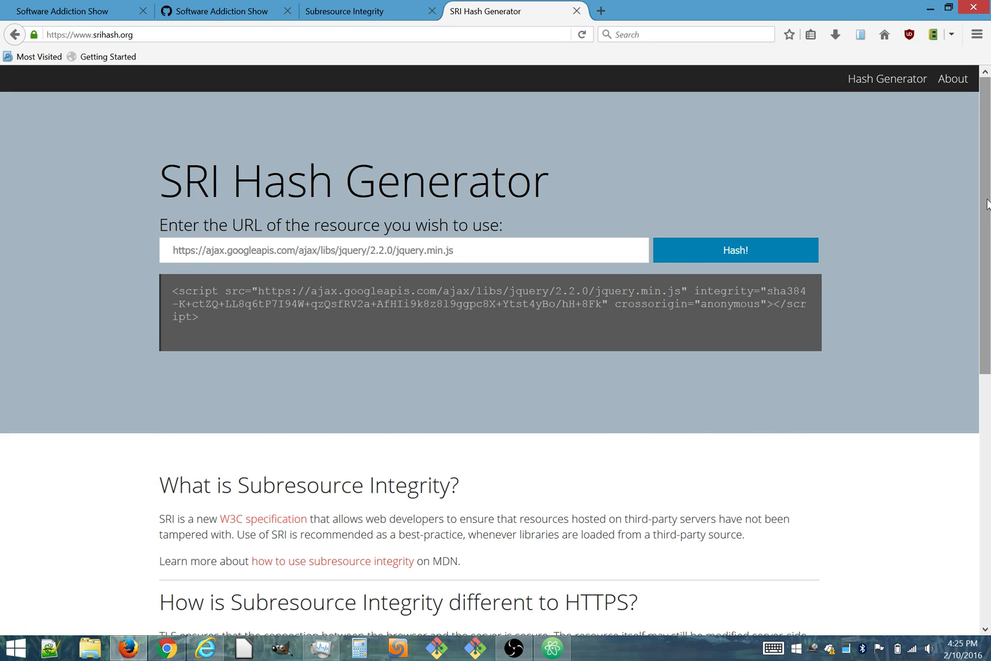
pyautogui.scroll(-3)
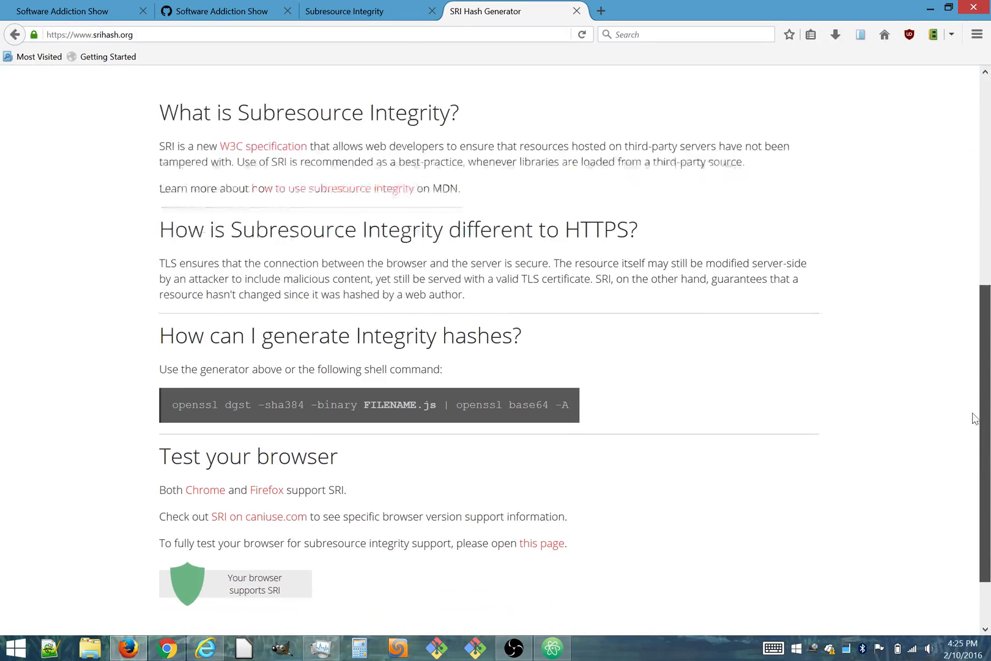
pyautogui.scroll(-3)
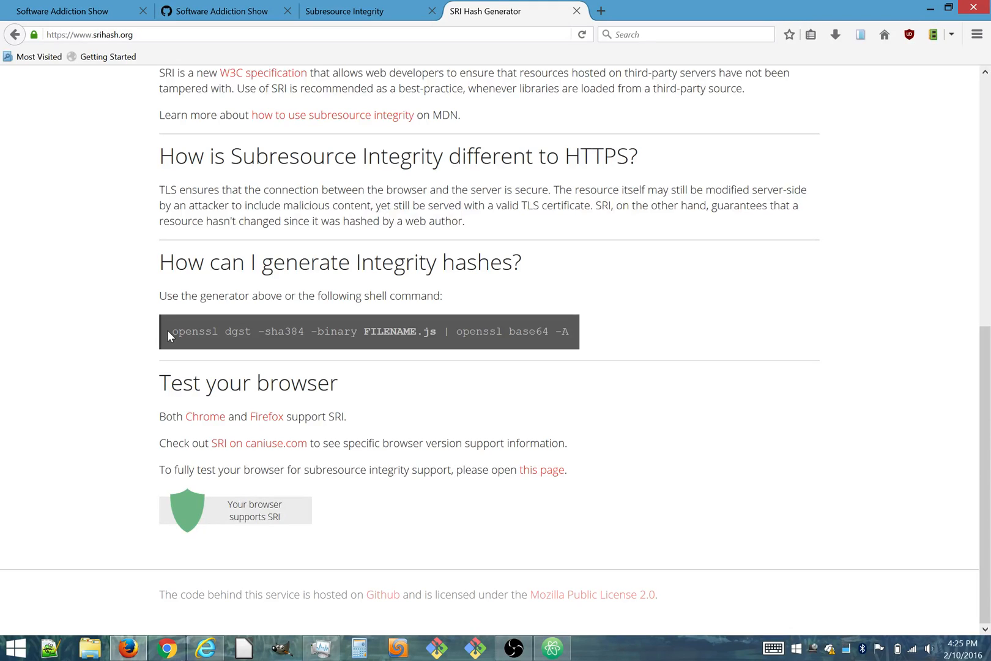
pyautogui.moveTo(580, 334)
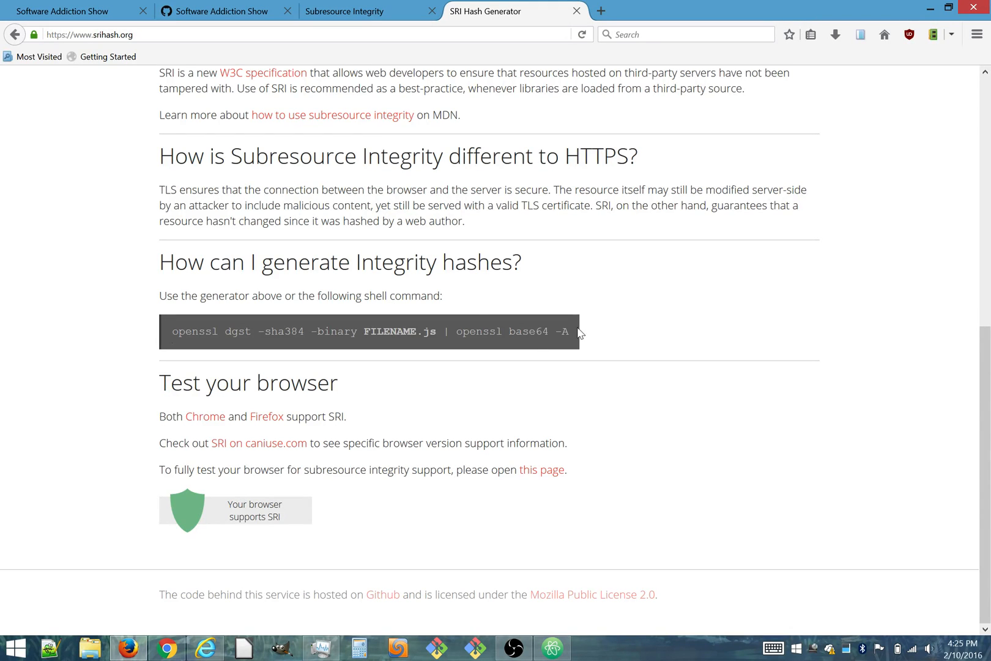
pyautogui.moveTo(979, 124)
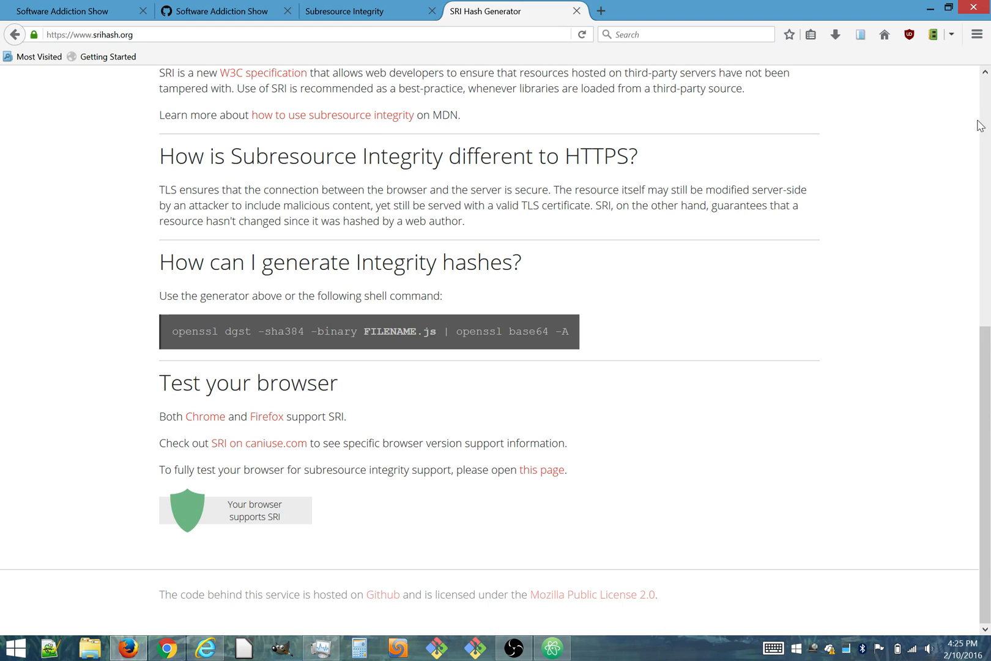
pyautogui.moveTo(664, 327)
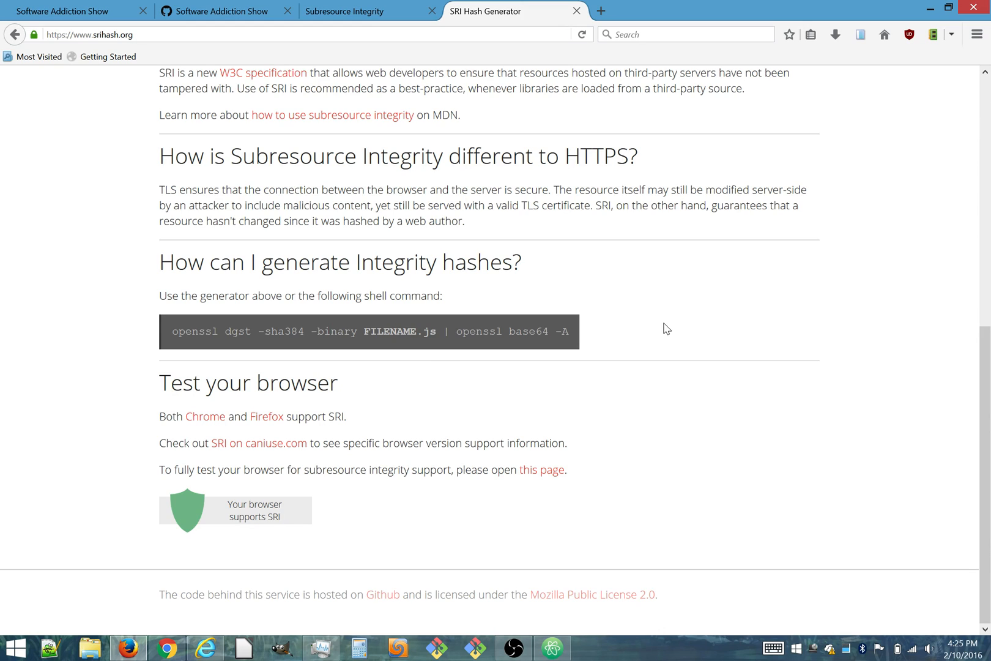
pyautogui.moveTo(986, 94)
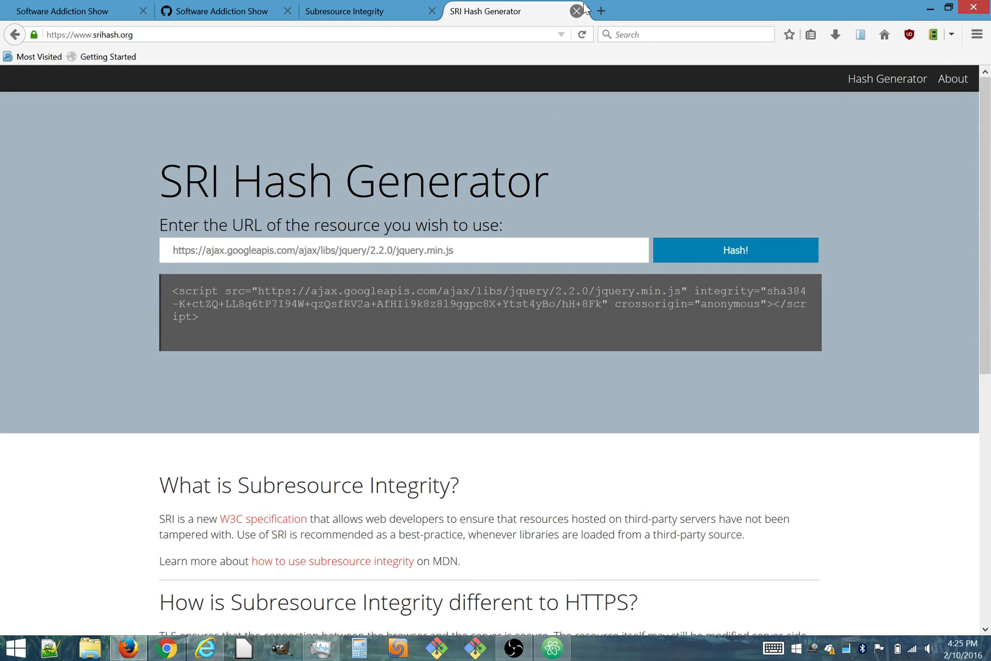
# - Close the hash generator tab and follow the demo's caniuse.com link to the Subresource Integrity support table
pyautogui.click(575, 11)
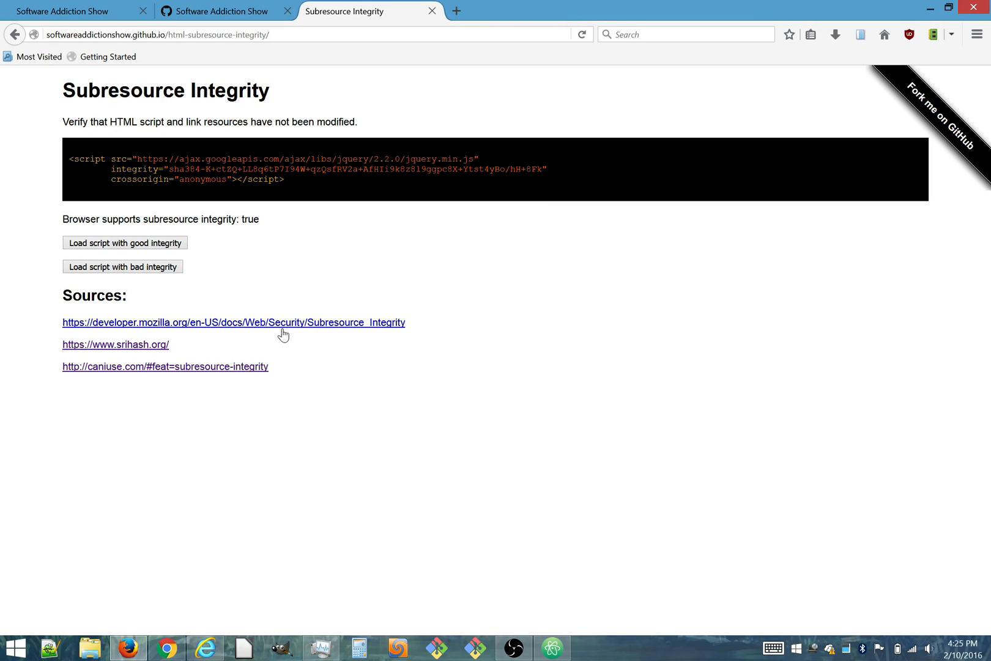
pyautogui.click(163, 367)
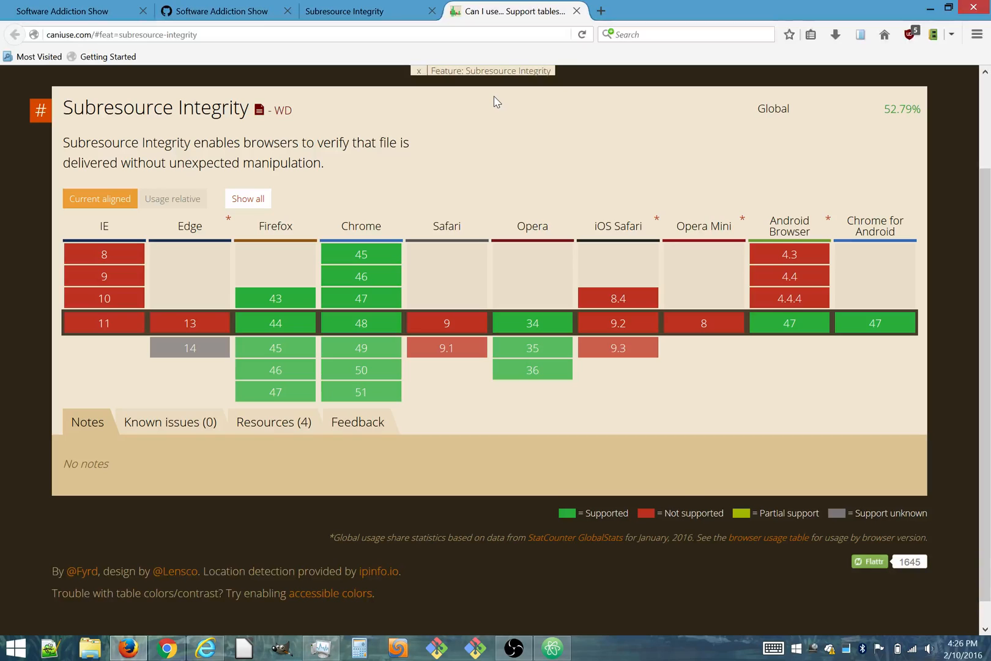
pyautogui.moveTo(575, 12)
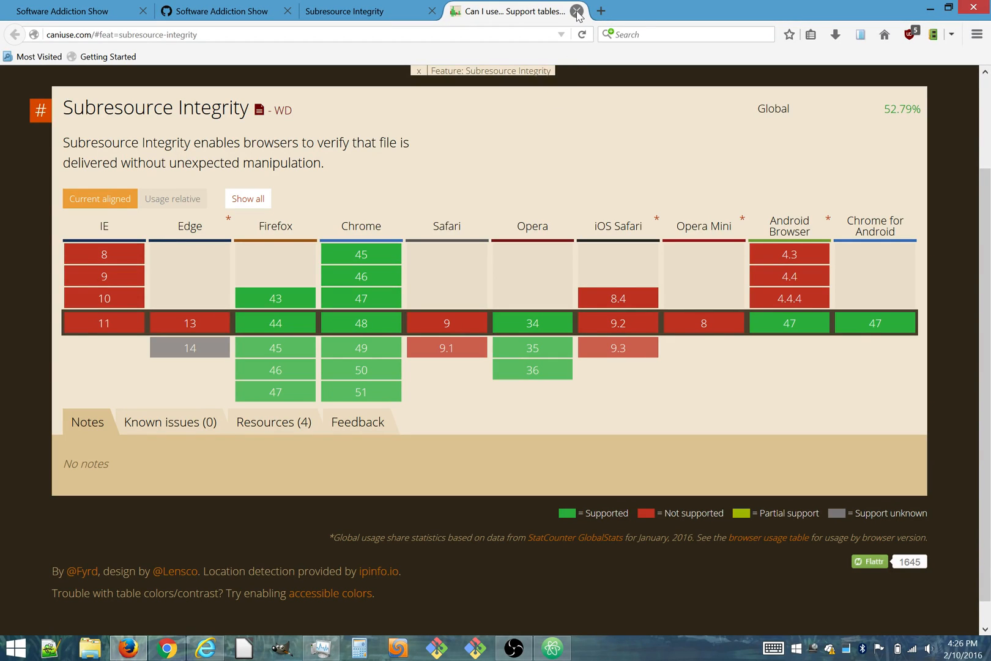
# - Close the Can I use tab and highlight the word integrity in the demo's script example
pyautogui.click(576, 11)
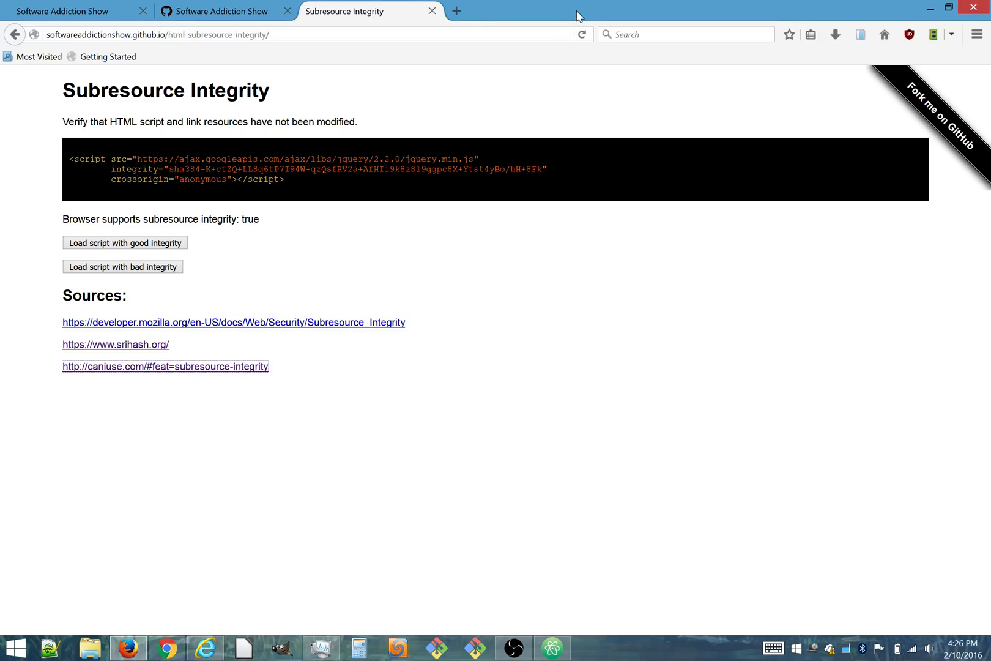
pyautogui.doubleClick(149, 159)
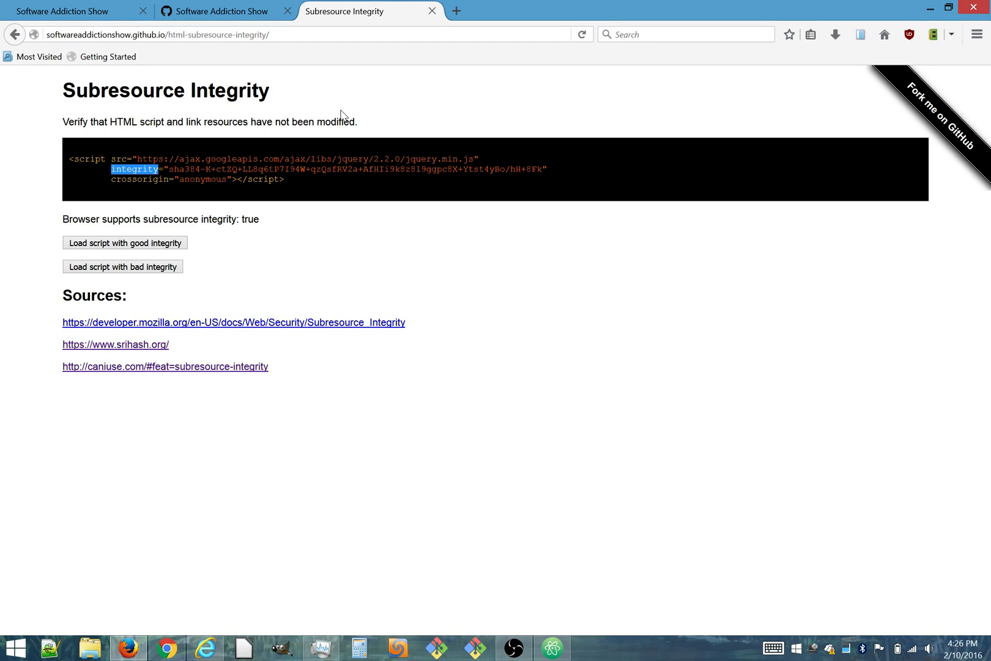
pyautogui.moveTo(430, 95)
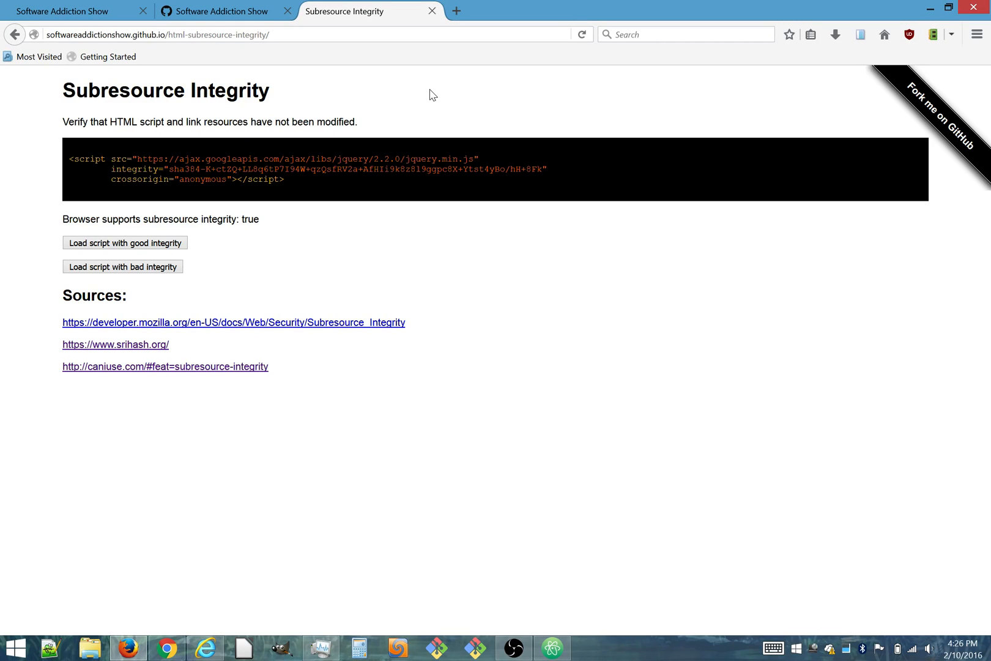
# - Switch to Atom and point at the jsSHA SHA-384 hasher line in index.html's loadScript function
pyautogui.press('alt+tab')
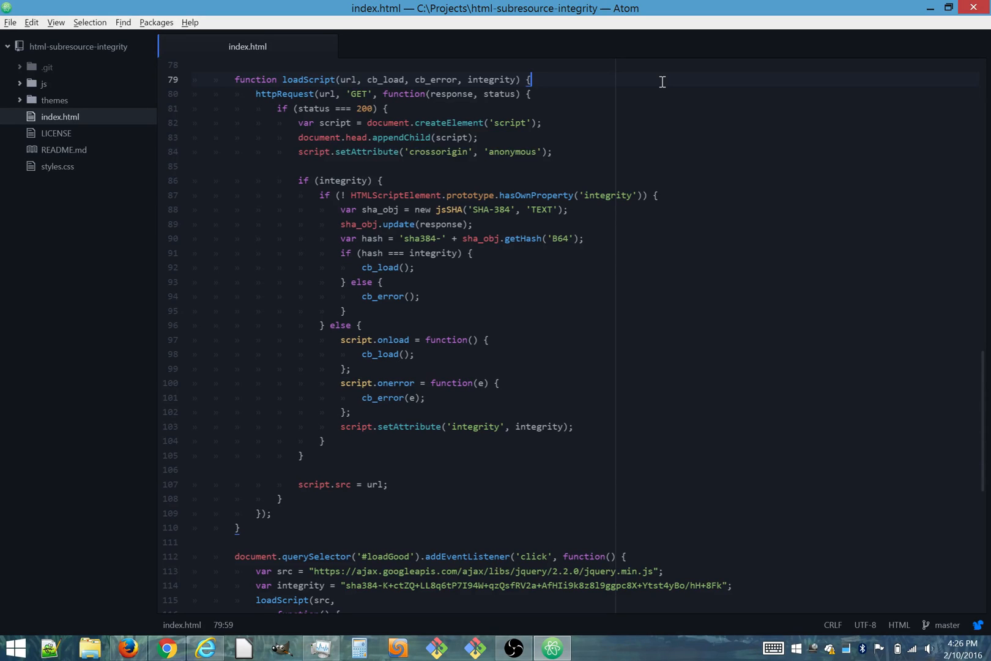
pyautogui.moveTo(591, 86)
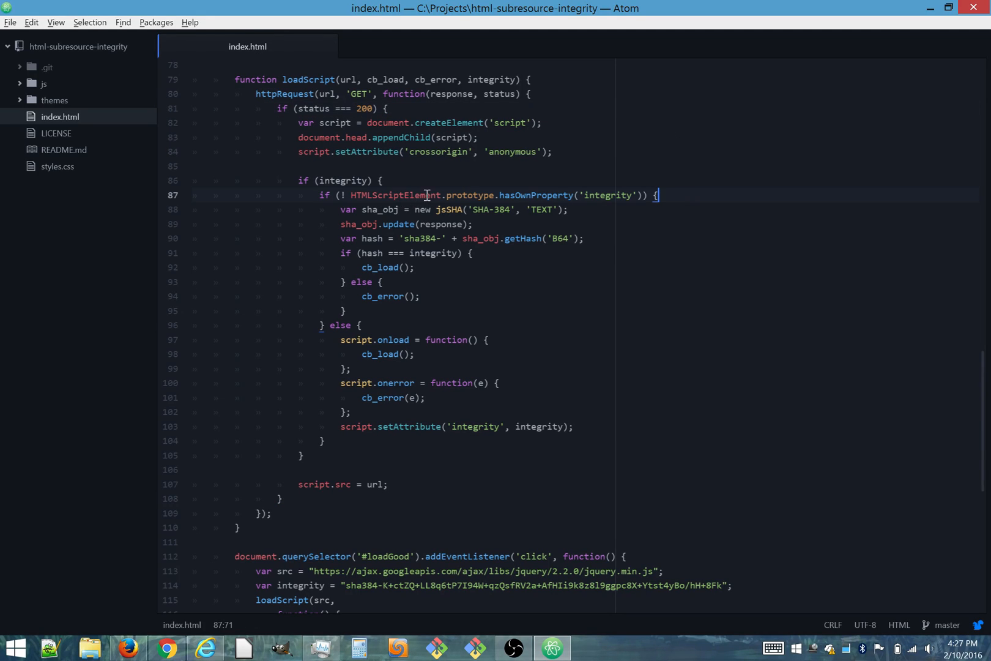
pyautogui.moveTo(412, 180)
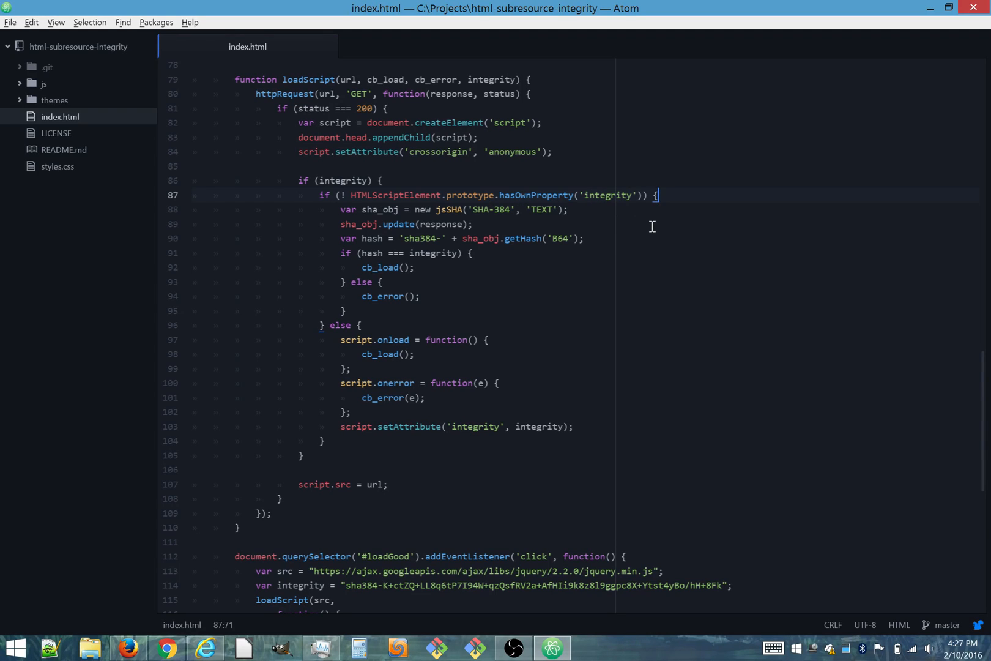
pyautogui.click(570, 209)
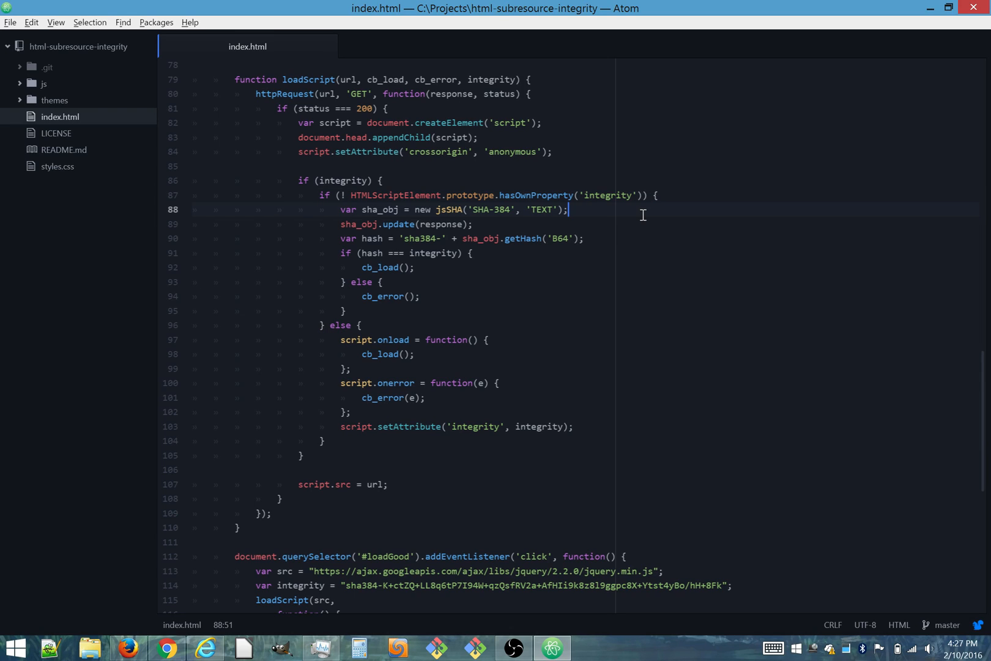
pyautogui.moveTo(600, 217)
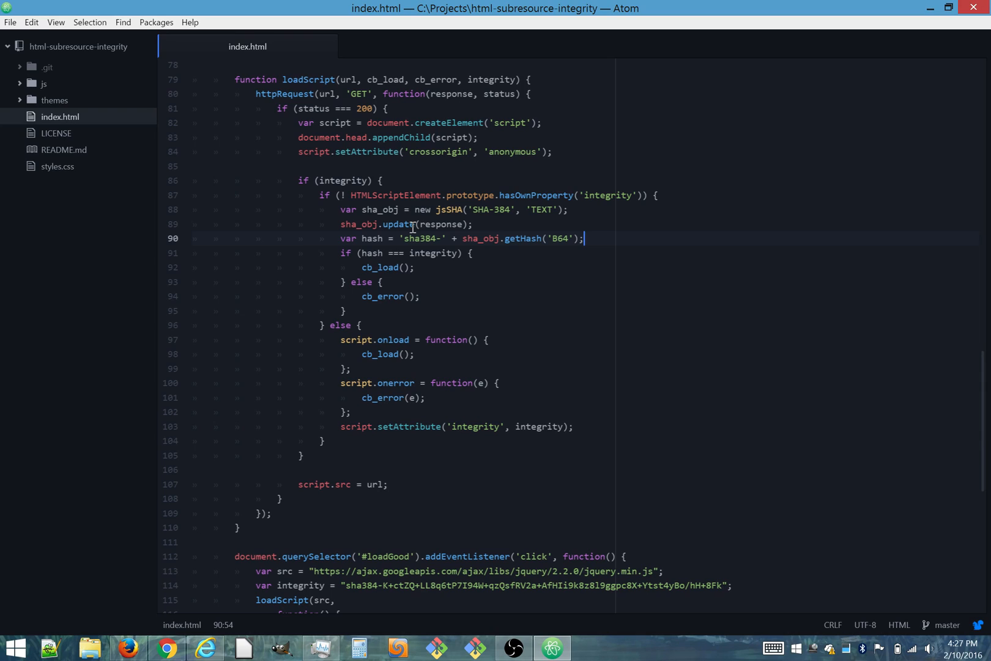
pyautogui.moveTo(610, 261)
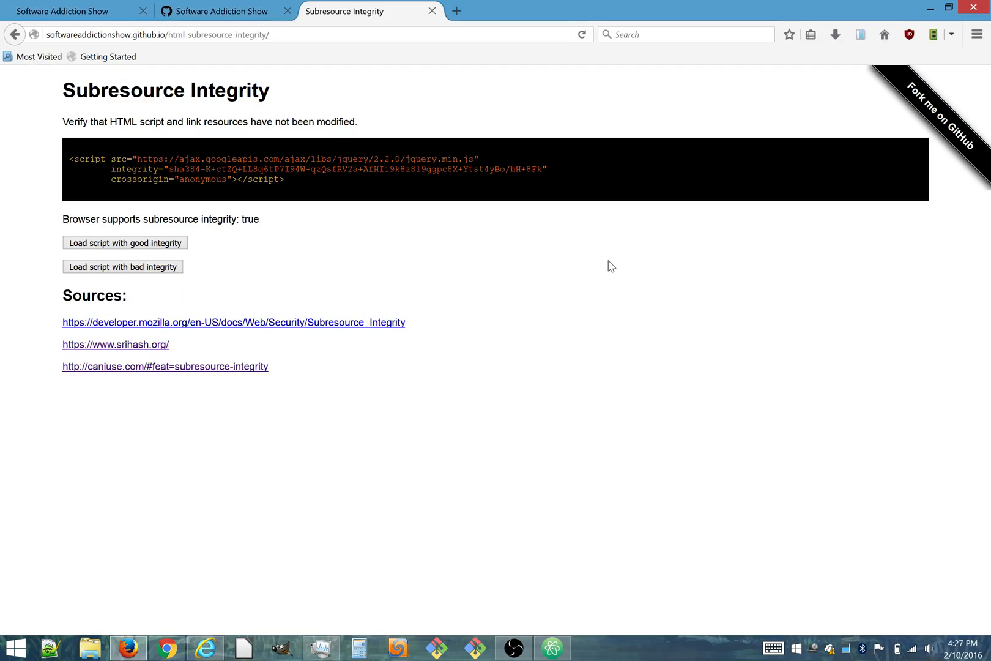
pyautogui.moveTo(203, 267)
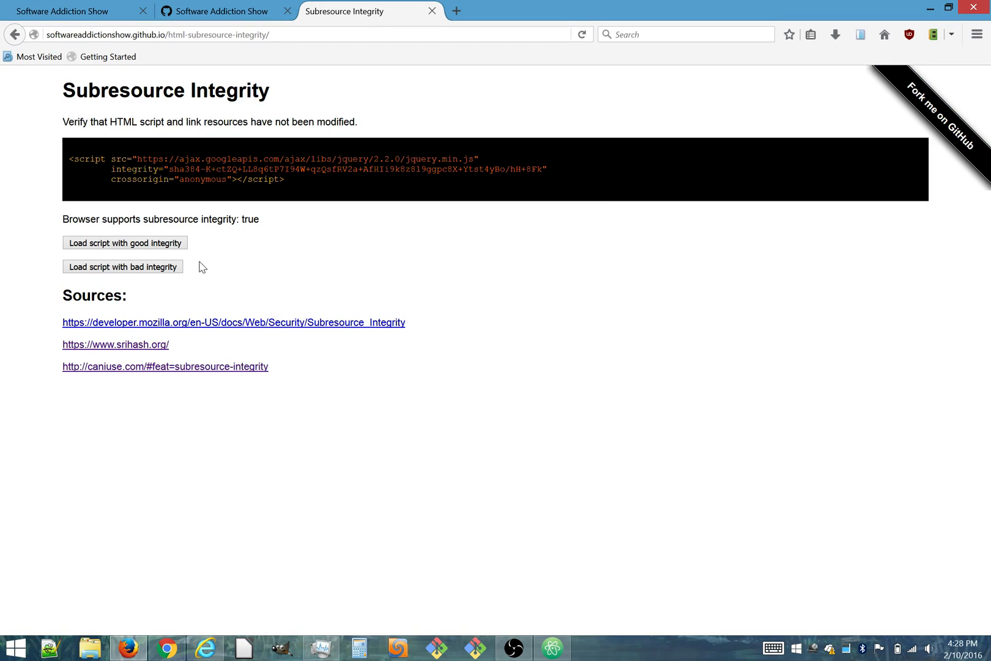
pyautogui.moveTo(188, 259)
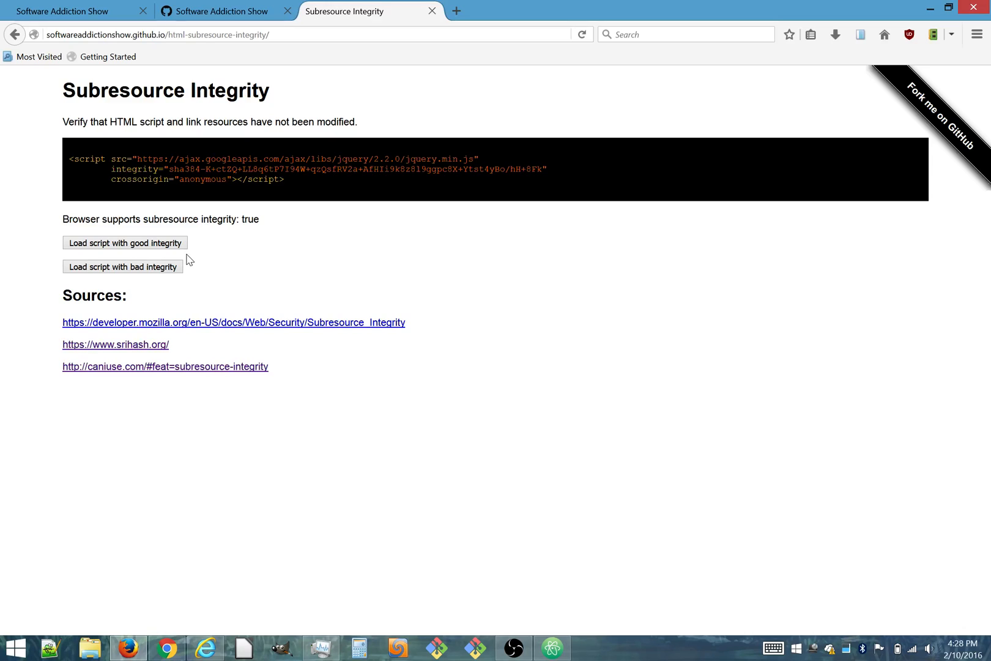
pyautogui.moveTo(272, 232)
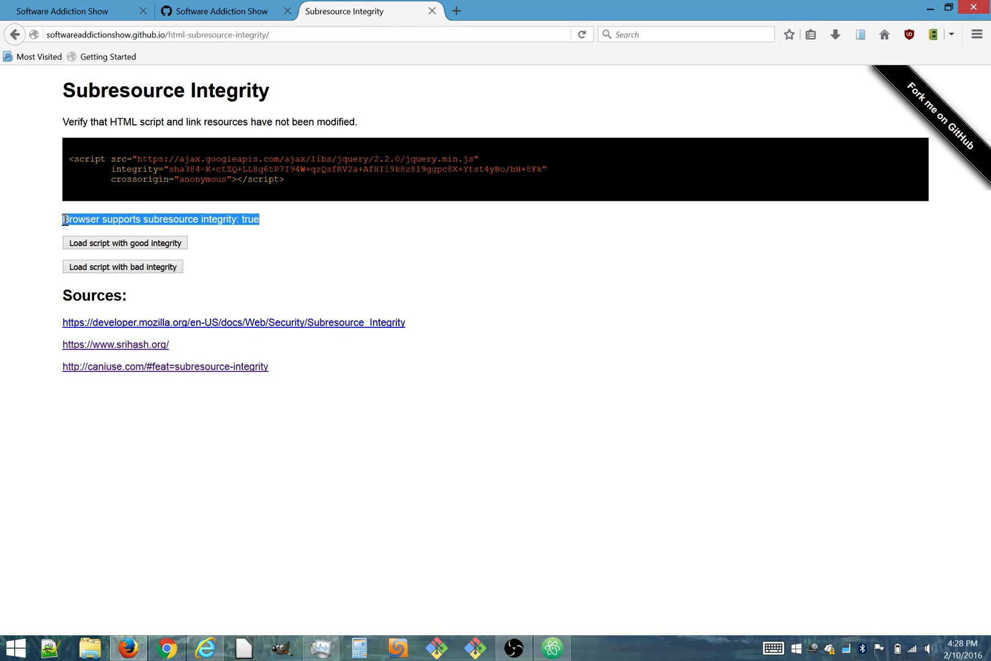
# - Load the jQuery script with the good integrity hash (success), then with the bad hash (failure)
pyautogui.click(250, 219)
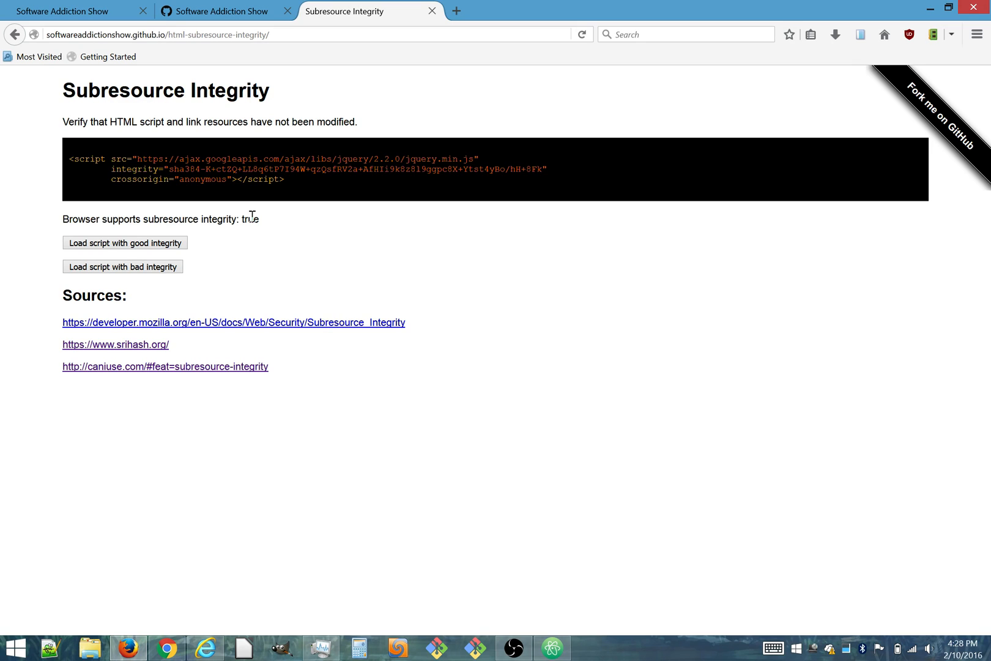
pyautogui.moveTo(277, 221)
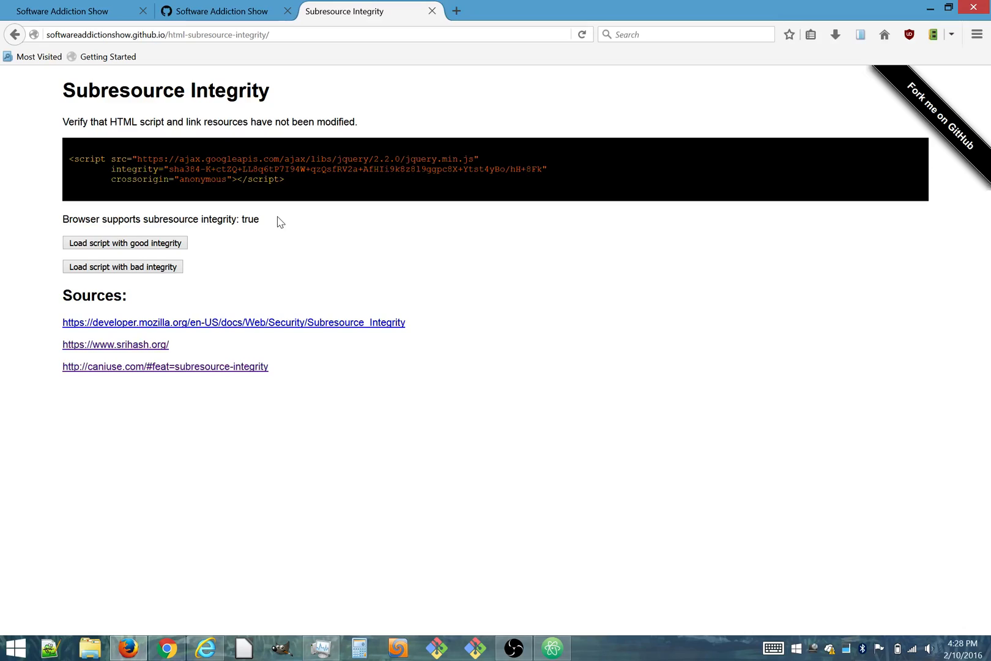
pyautogui.moveTo(230, 259)
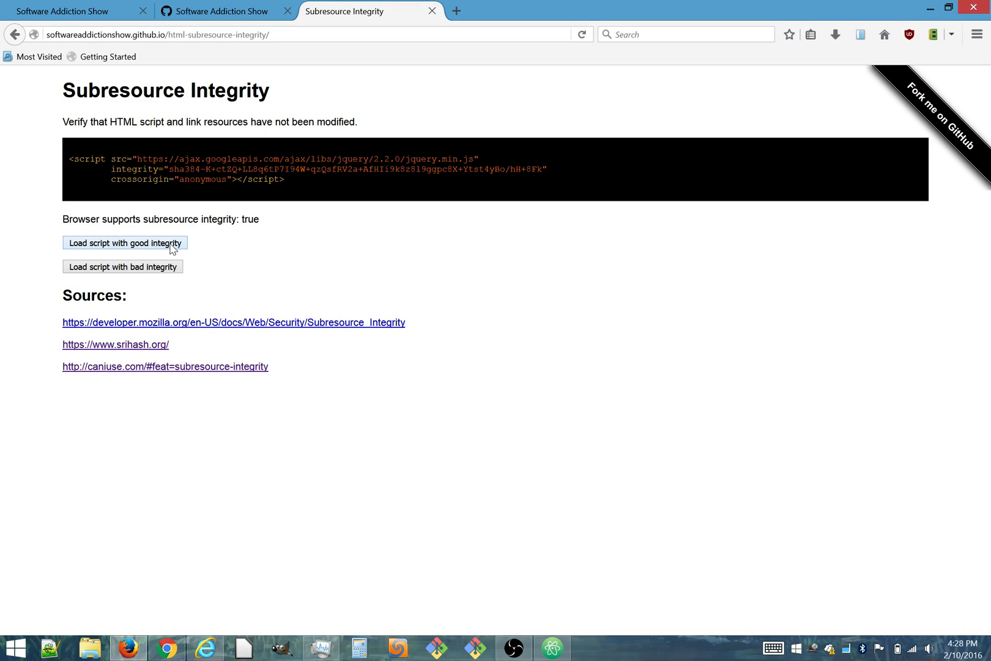
pyautogui.click(125, 243)
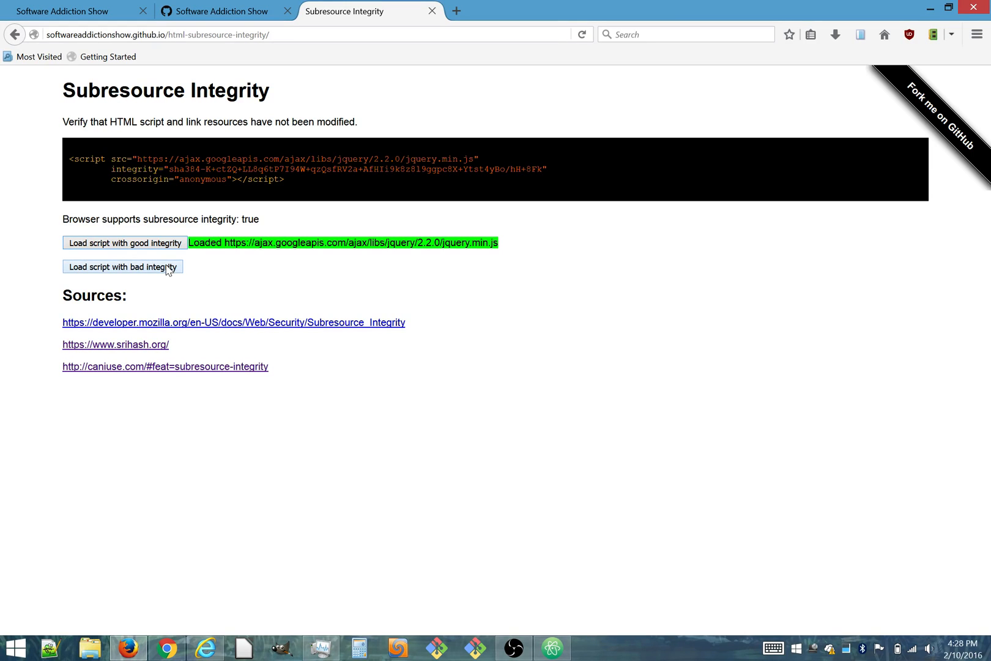
pyautogui.click(122, 266)
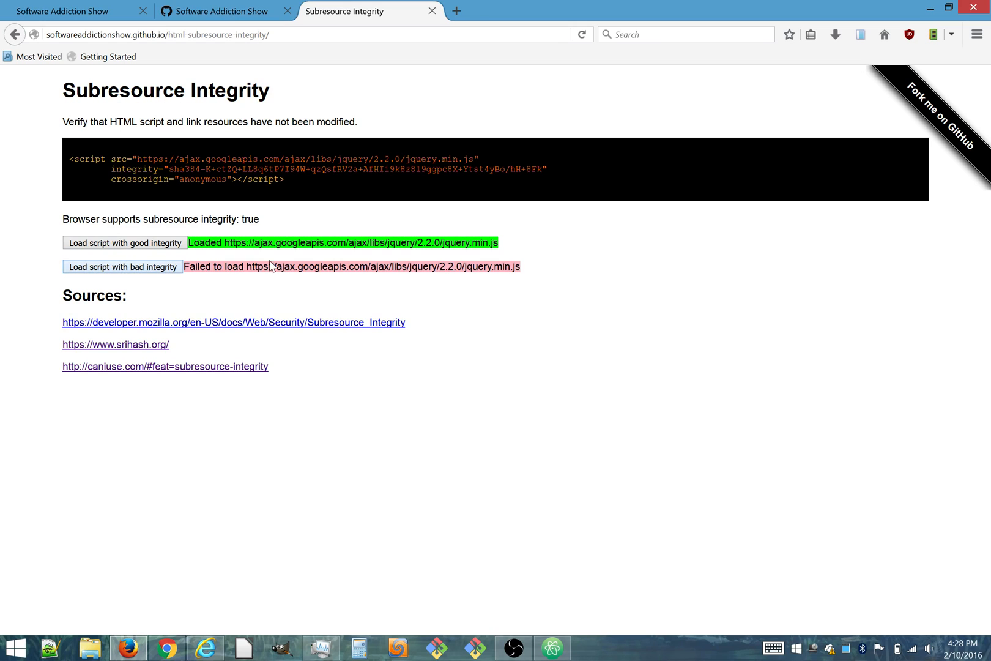
pyautogui.moveTo(438, 287)
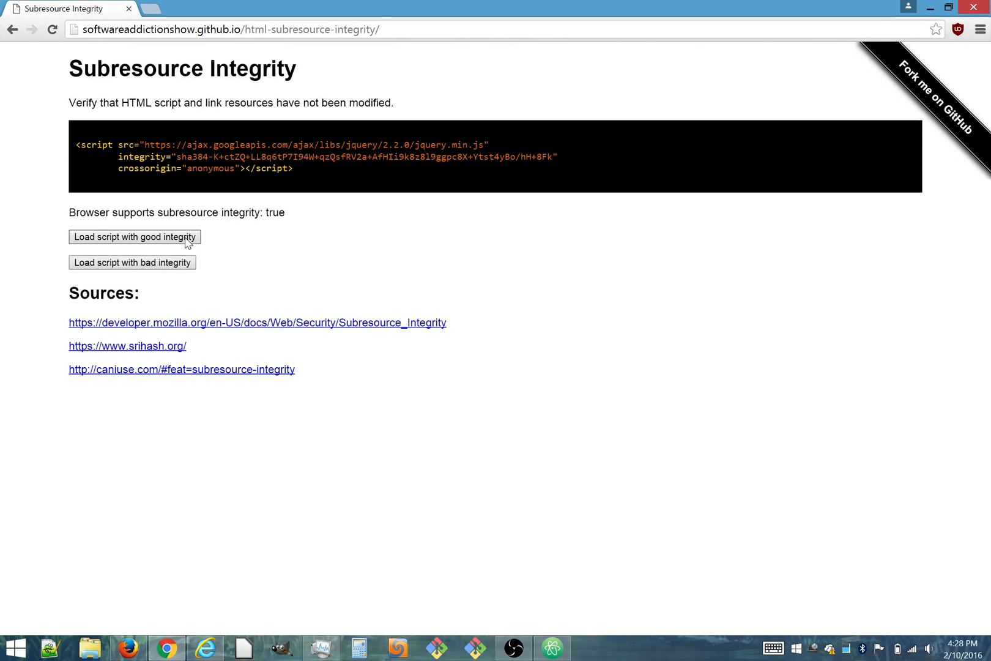
# - Repeat the good-integrity and bad-integrity script loads in Chrome, getting success then failure
pyautogui.click(134, 237)
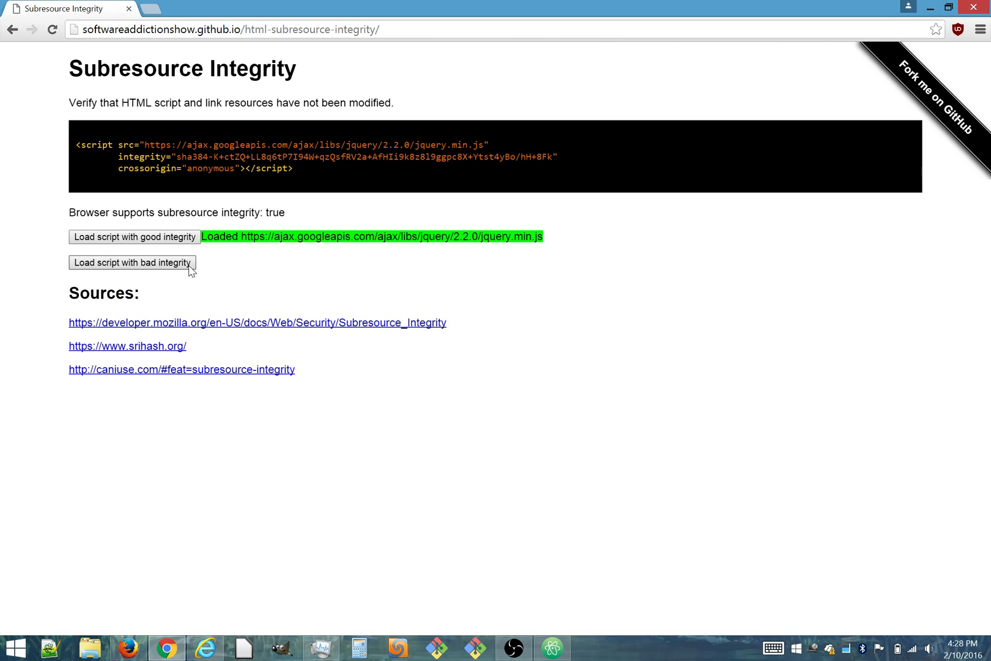
pyautogui.click(130, 263)
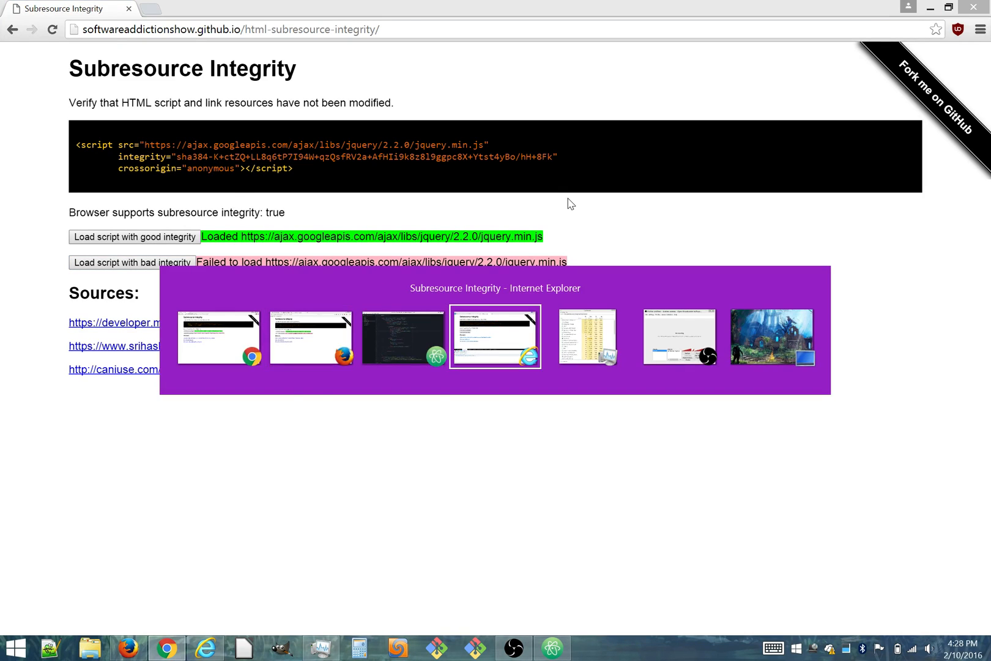
# - Switch to Internet Explorer, try both load buttons (only CORS console warnings appear), then reload the demo page
pyautogui.click(496, 336)
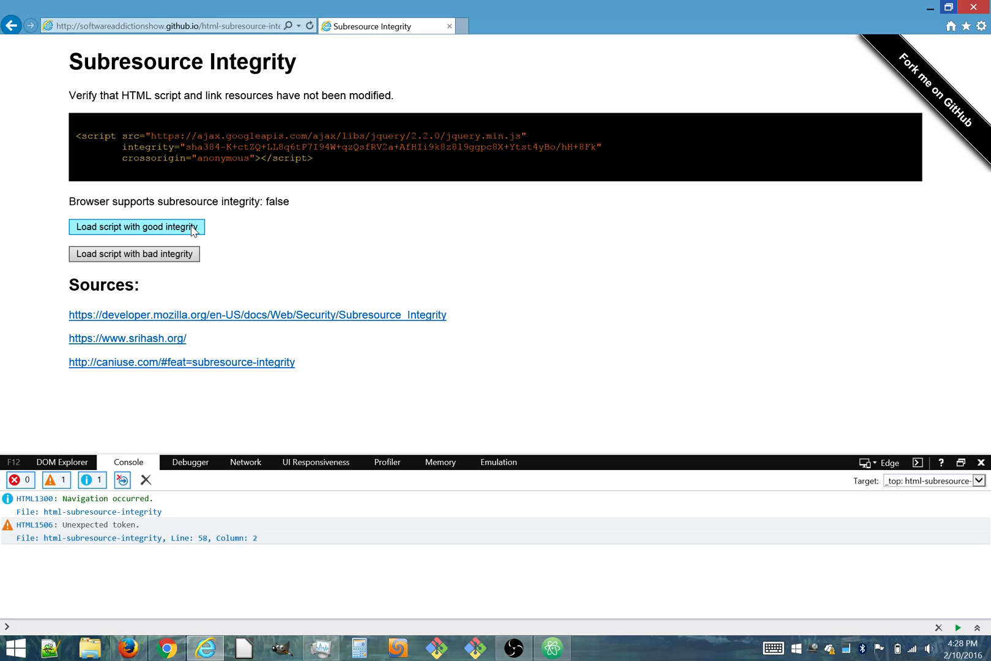
pyautogui.click(137, 226)
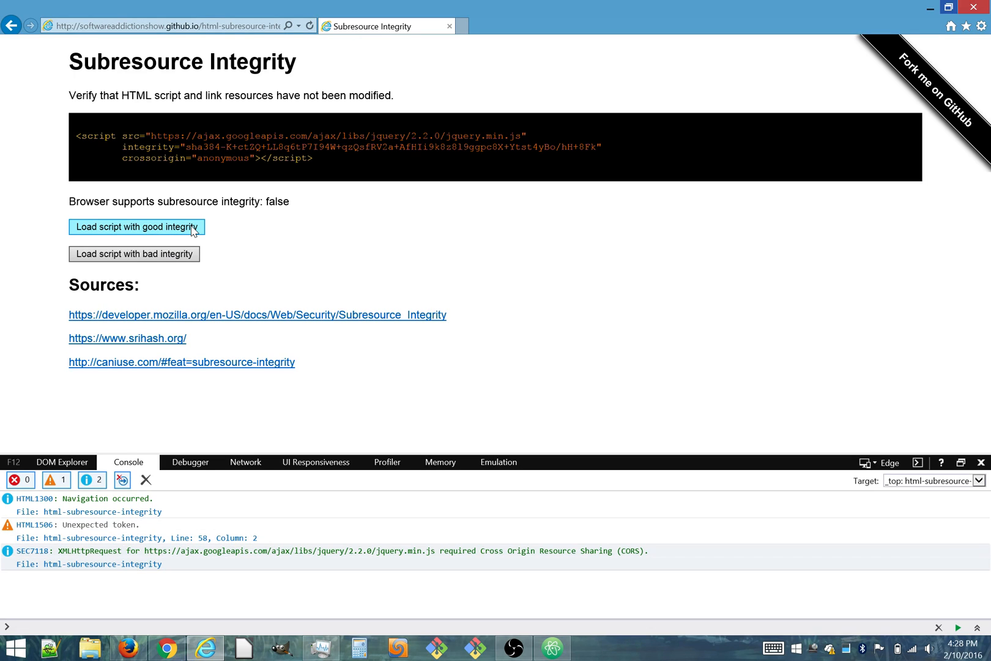
pyautogui.moveTo(218, 253)
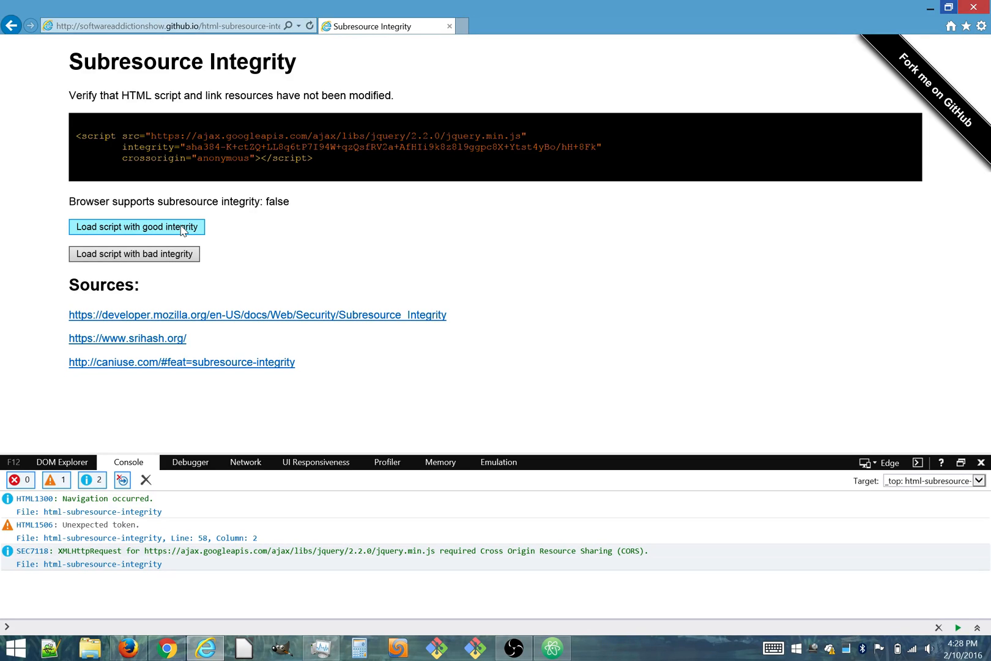
pyautogui.click(136, 226)
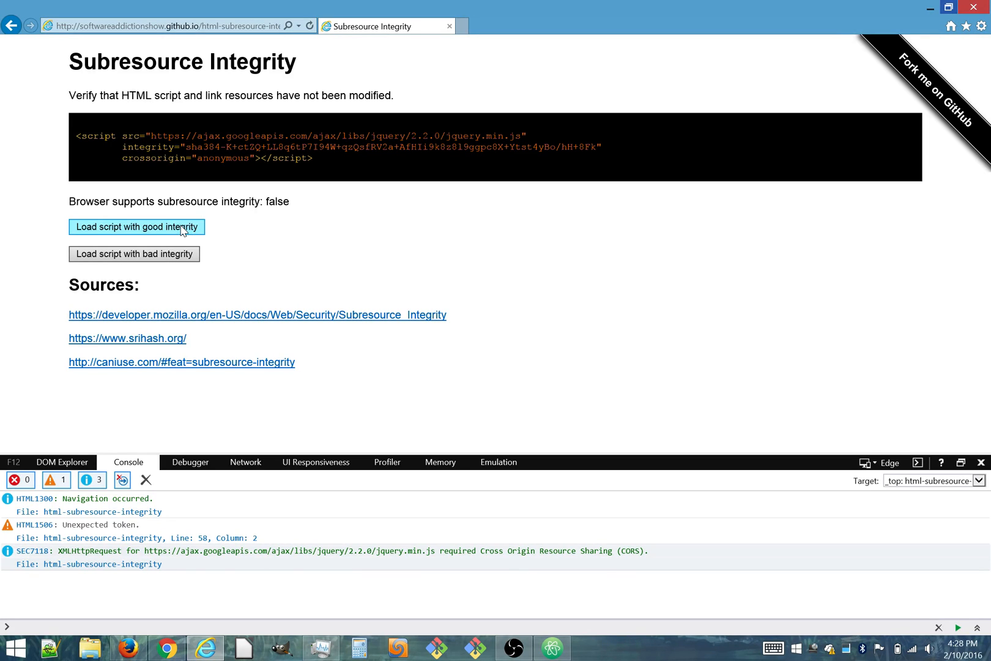
pyautogui.click(134, 254)
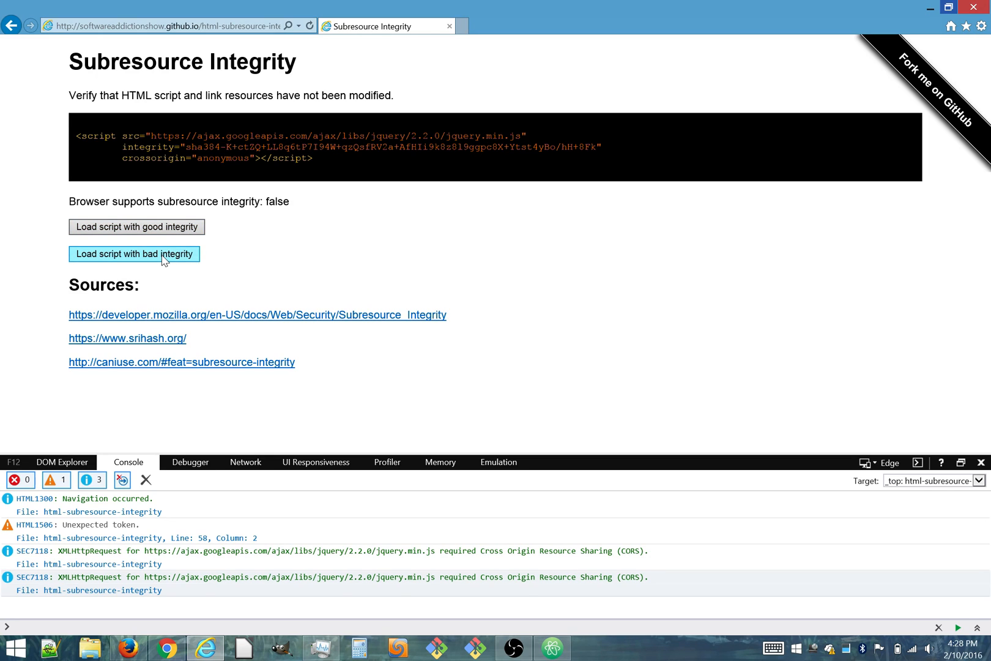
pyautogui.click(135, 253)
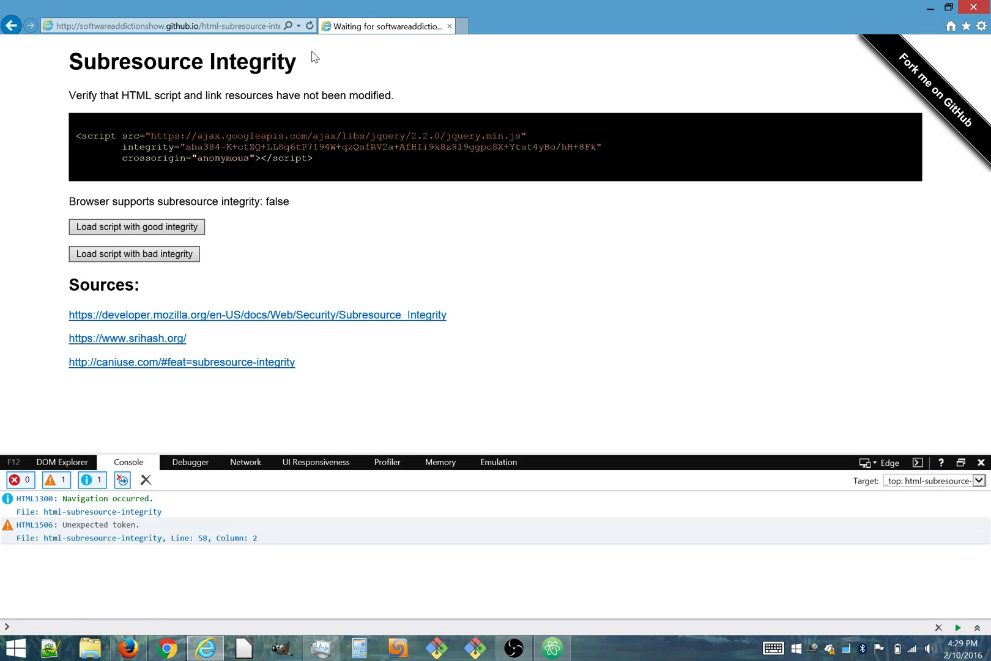
pyautogui.moveTo(263, 233)
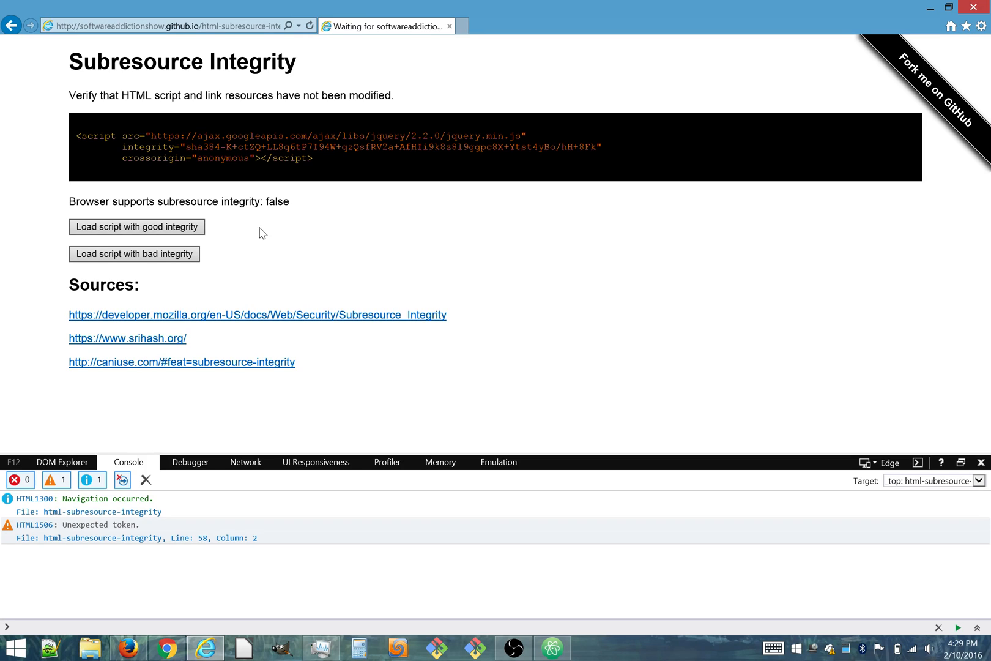
# - On the reloaded page, load the good-integrity script successfully and the bad-integrity one with a failure
pyautogui.click(137, 226)
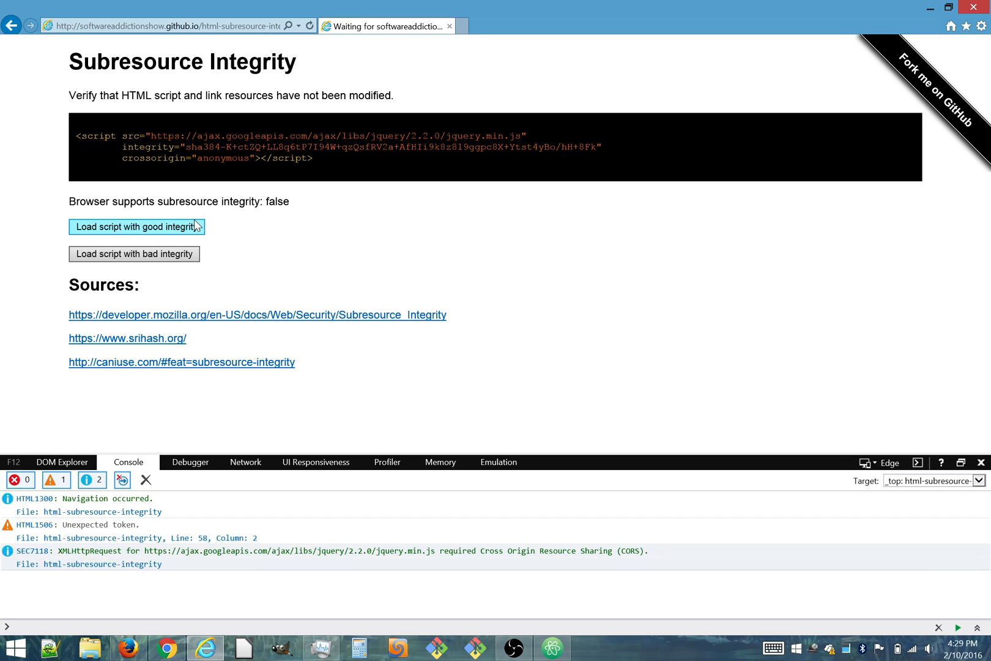
pyautogui.click(136, 227)
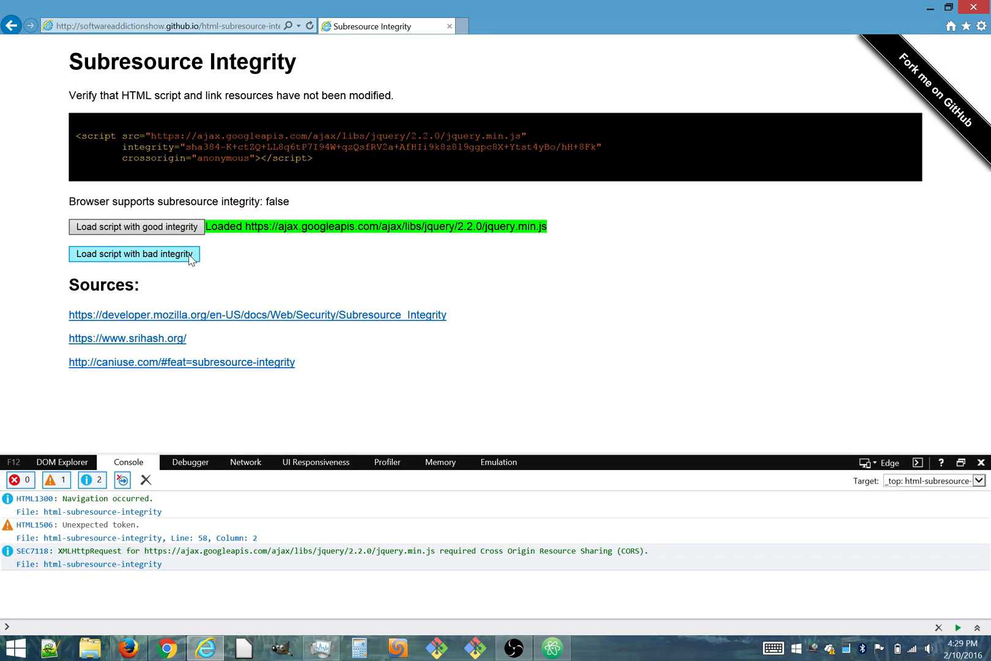
pyautogui.click(134, 254)
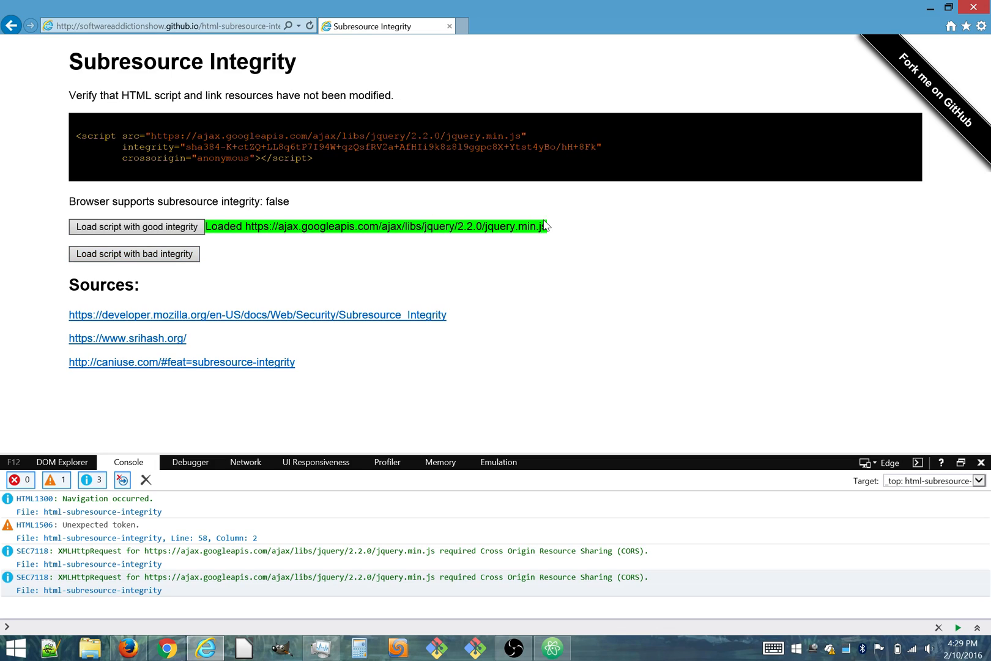
pyautogui.moveTo(428, 295)
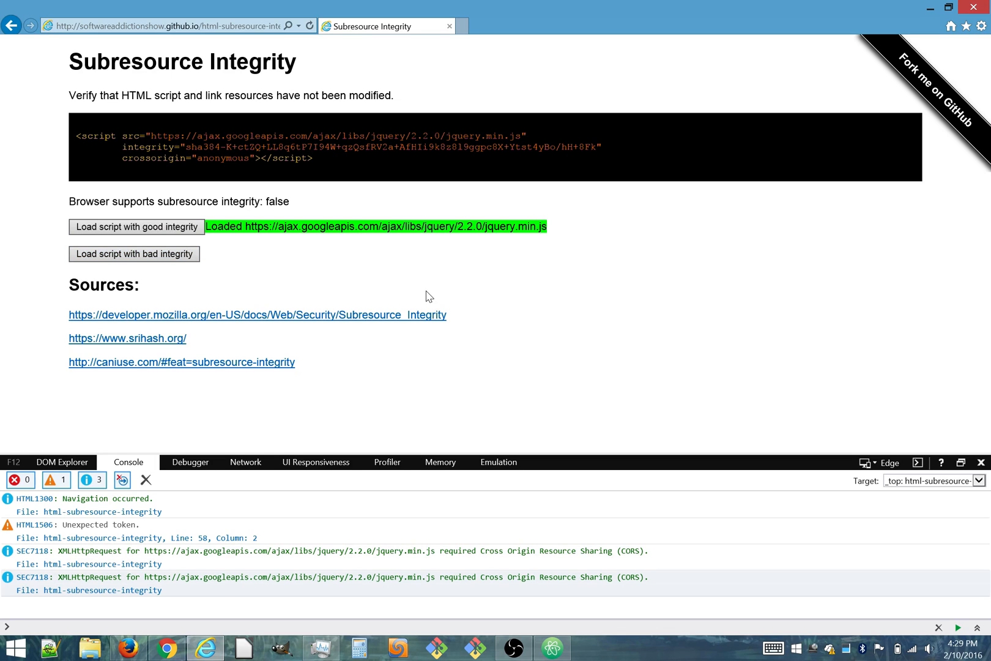
pyautogui.click(134, 254)
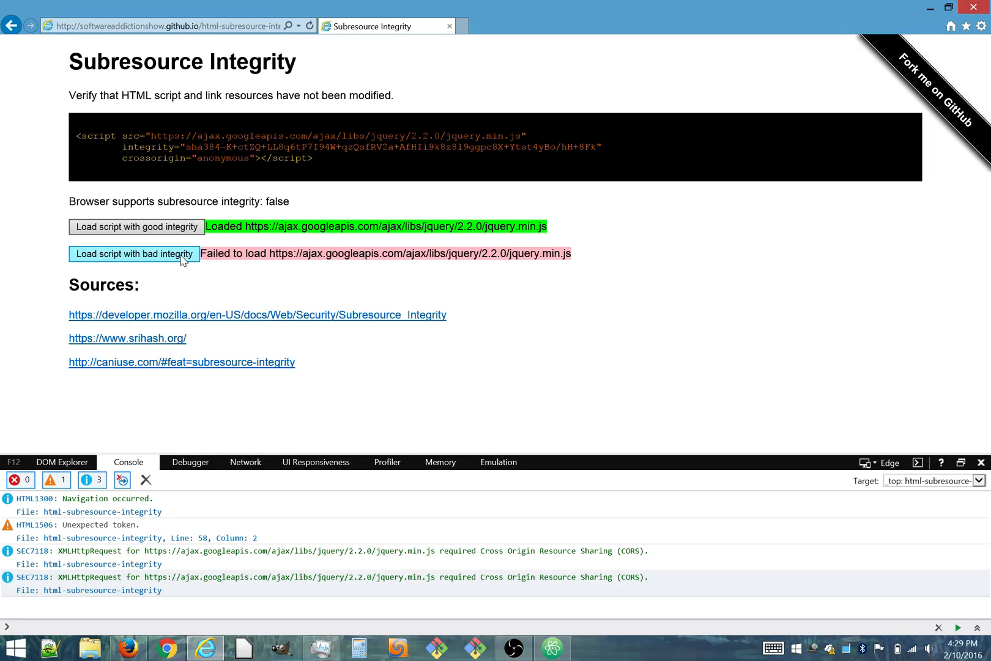
pyautogui.moveTo(614, 179)
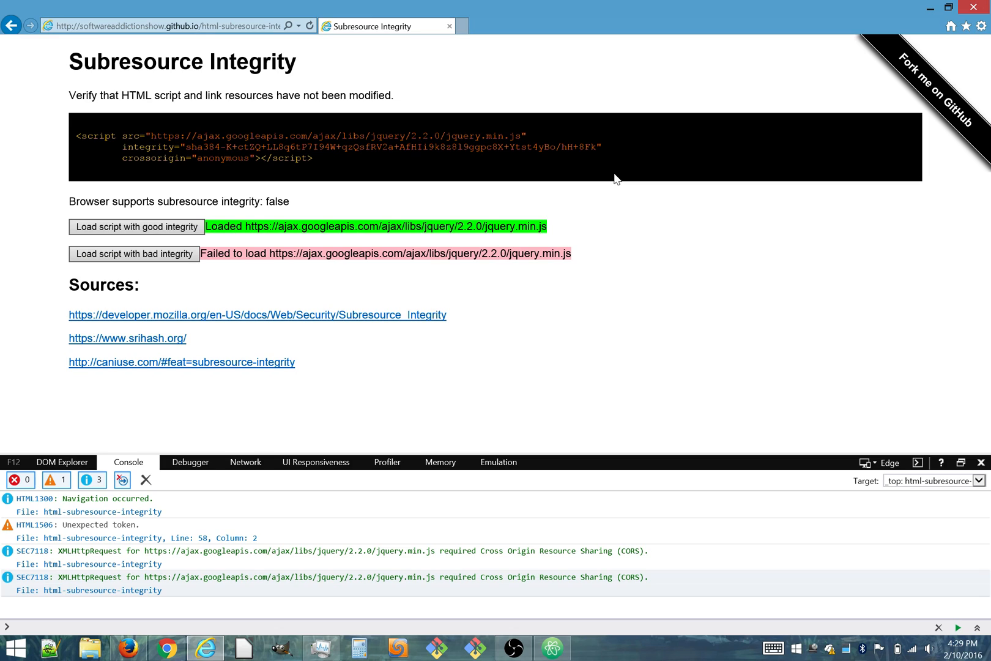
pyautogui.moveTo(657, 228)
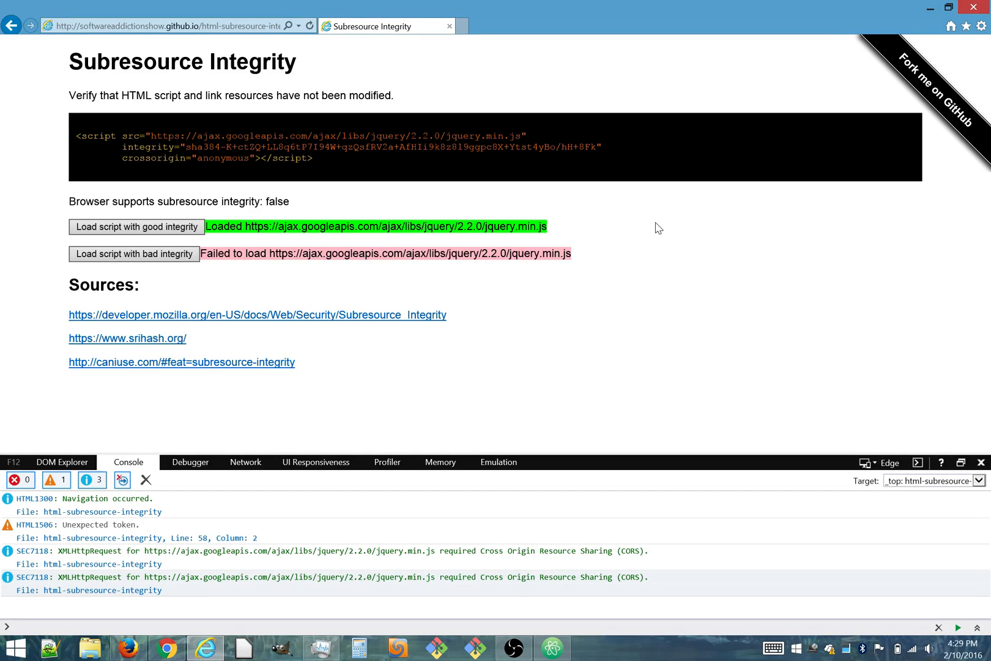
# - Switch to Firefox and step through the tabs to the Software Addiction Show GitHub organization page
pyautogui.click(128, 647)
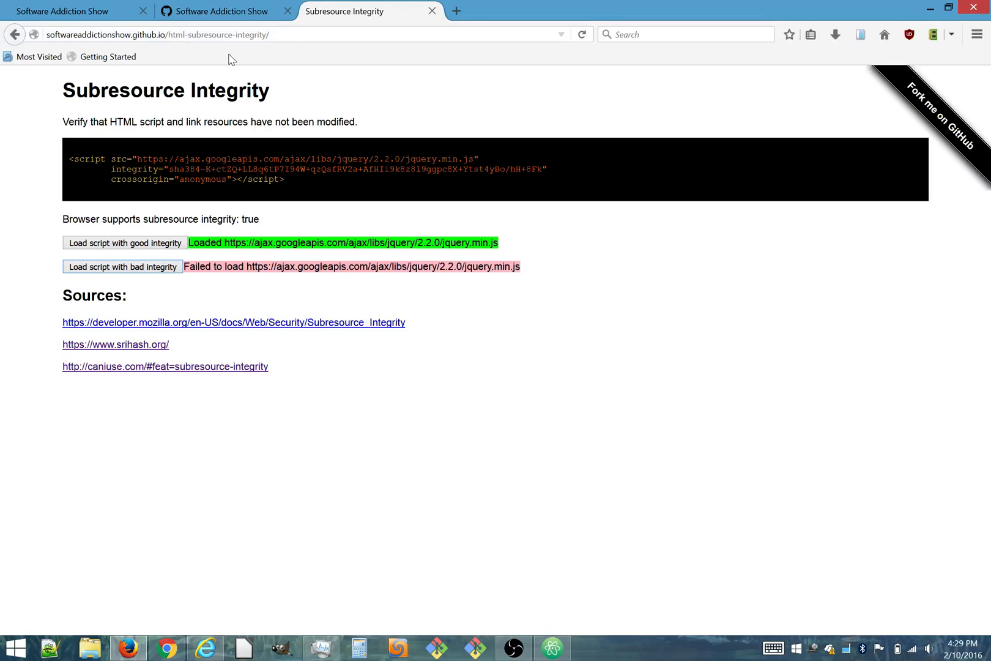
pyautogui.click(74, 11)
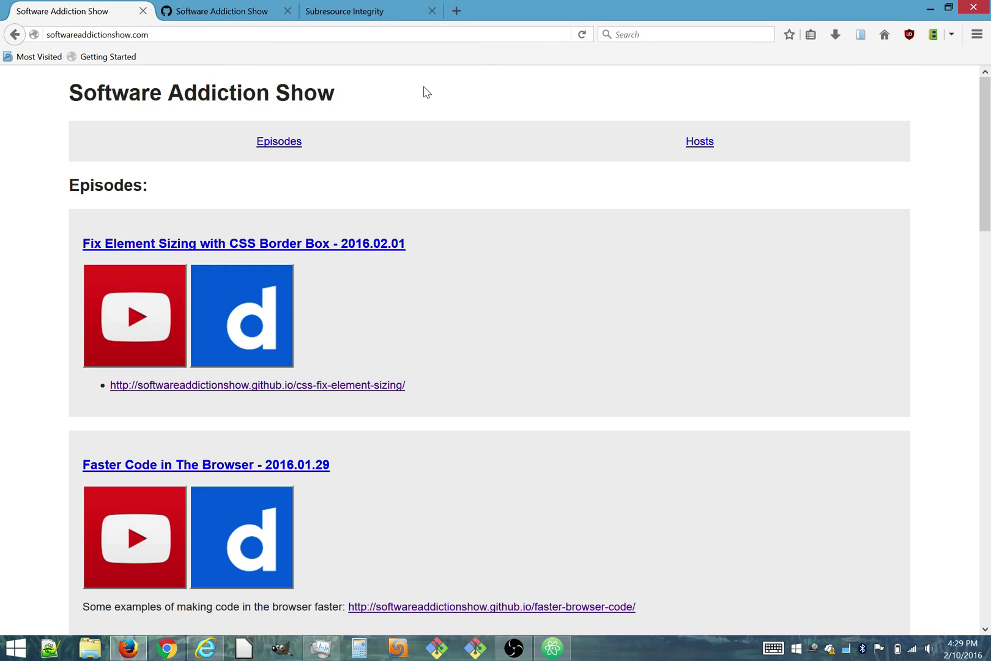
pyautogui.click(174, 35)
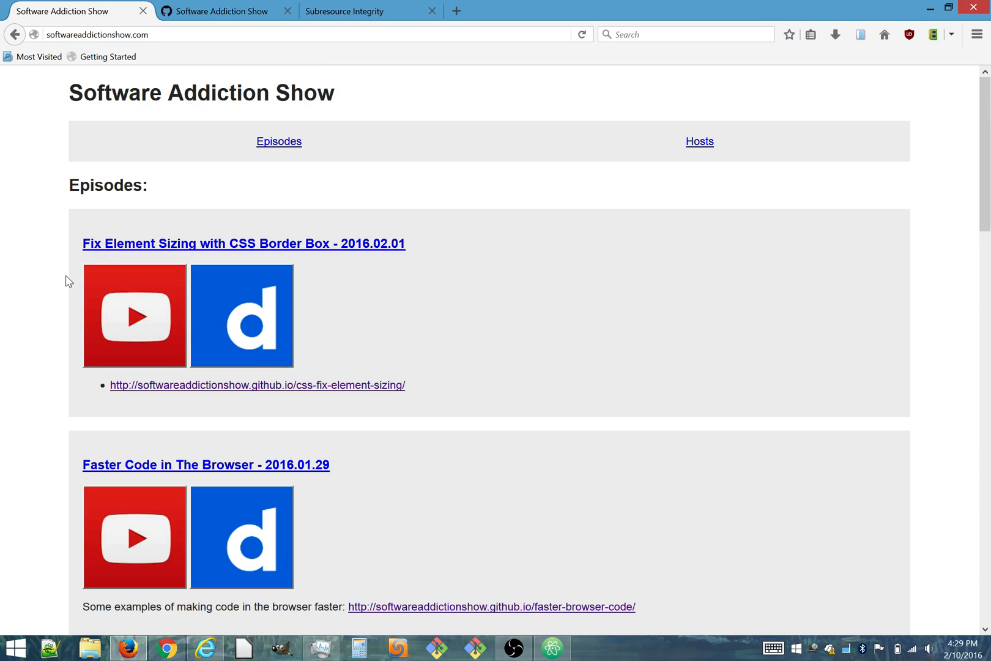
pyautogui.moveTo(139, 50)
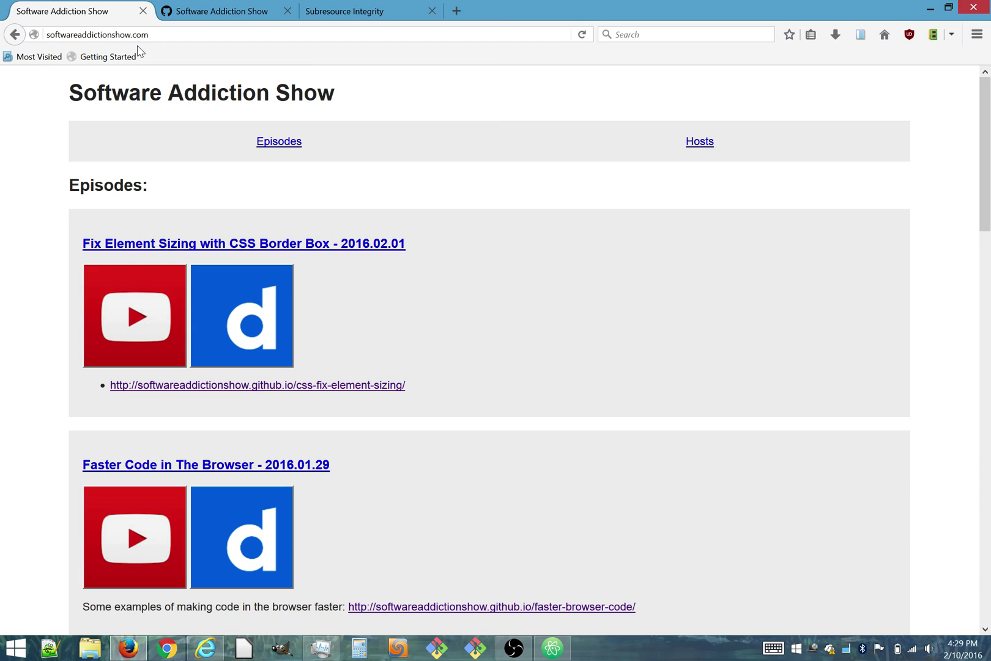
pyautogui.moveTo(395, 95)
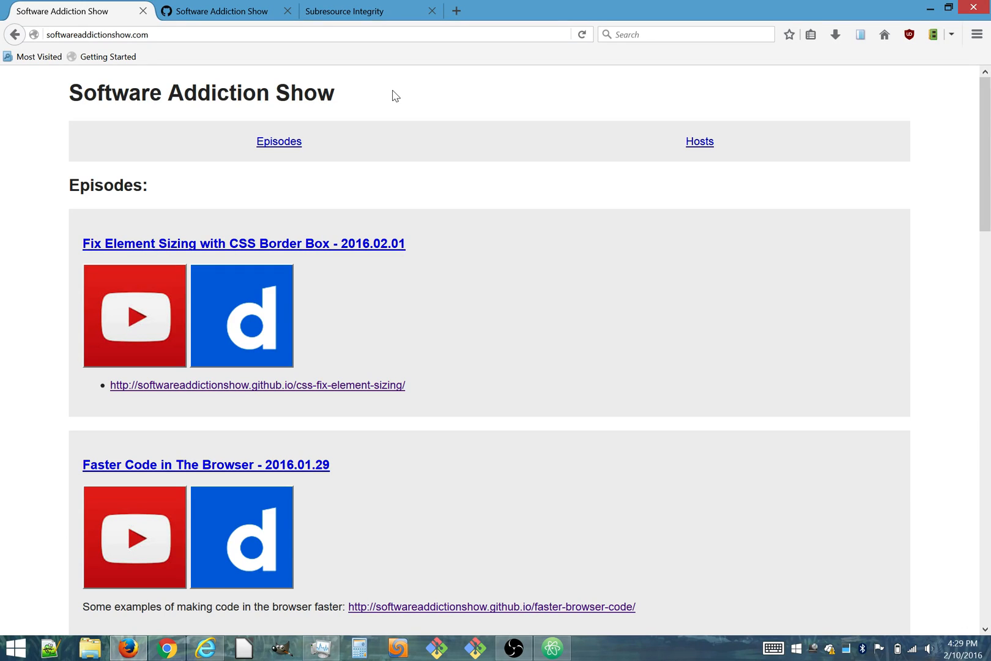
pyautogui.click(361, 11)
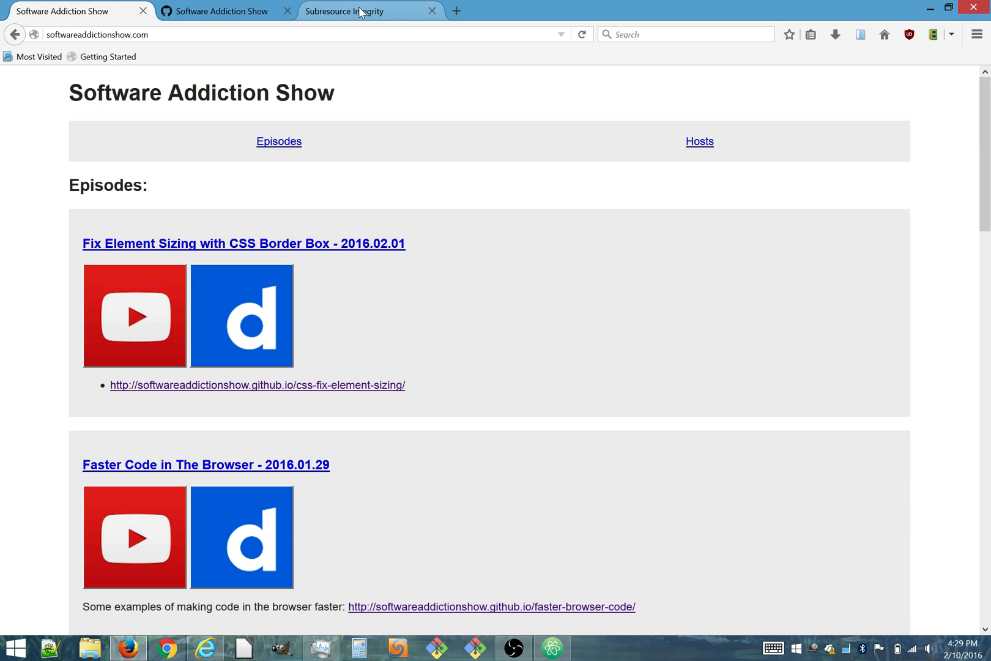
pyautogui.click(357, 11)
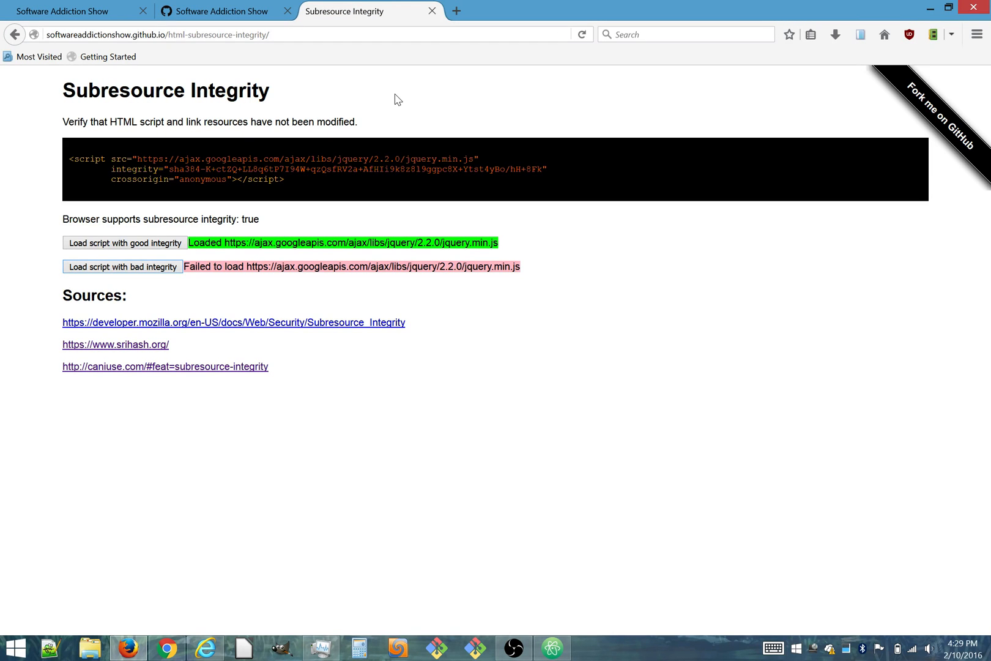
pyautogui.click(220, 11)
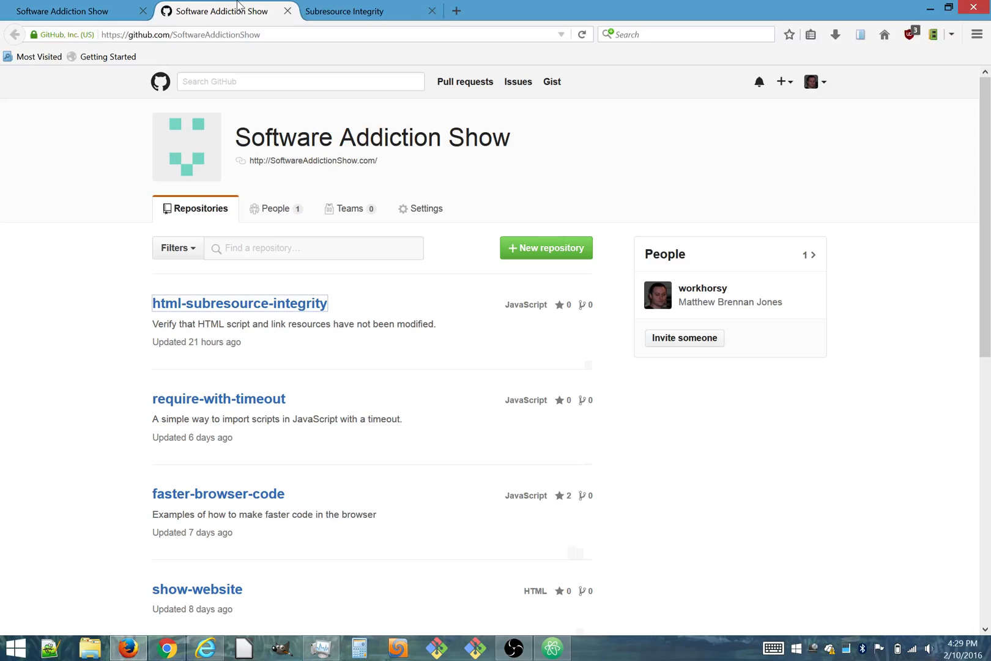